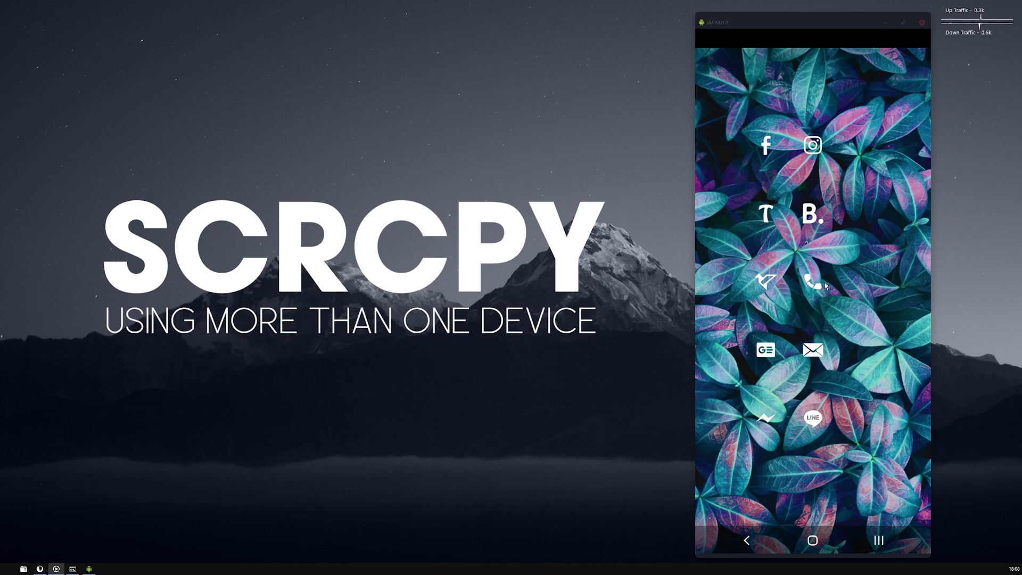
pyautogui.moveTo(818, 305)
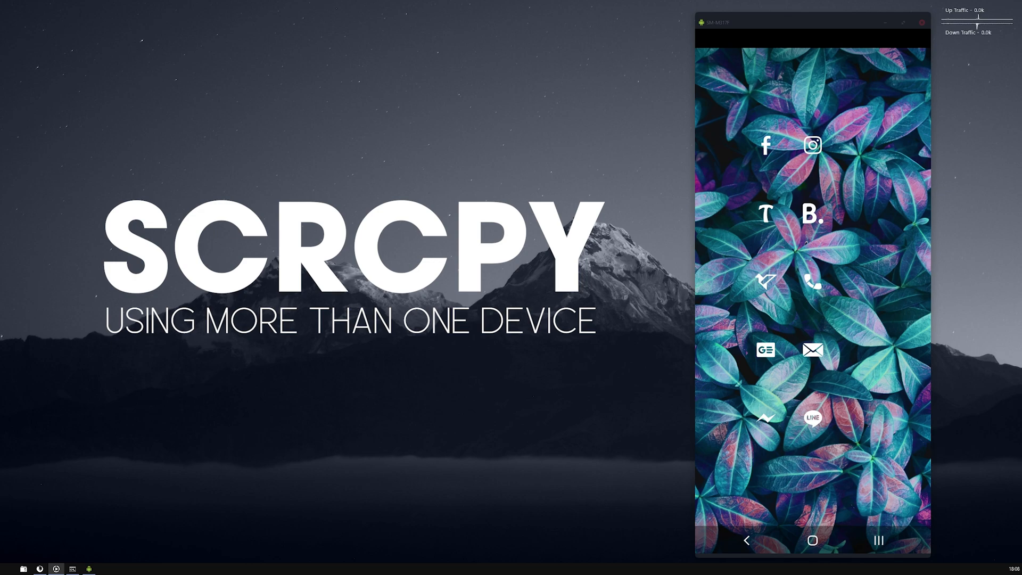
pyautogui.moveTo(837, 107)
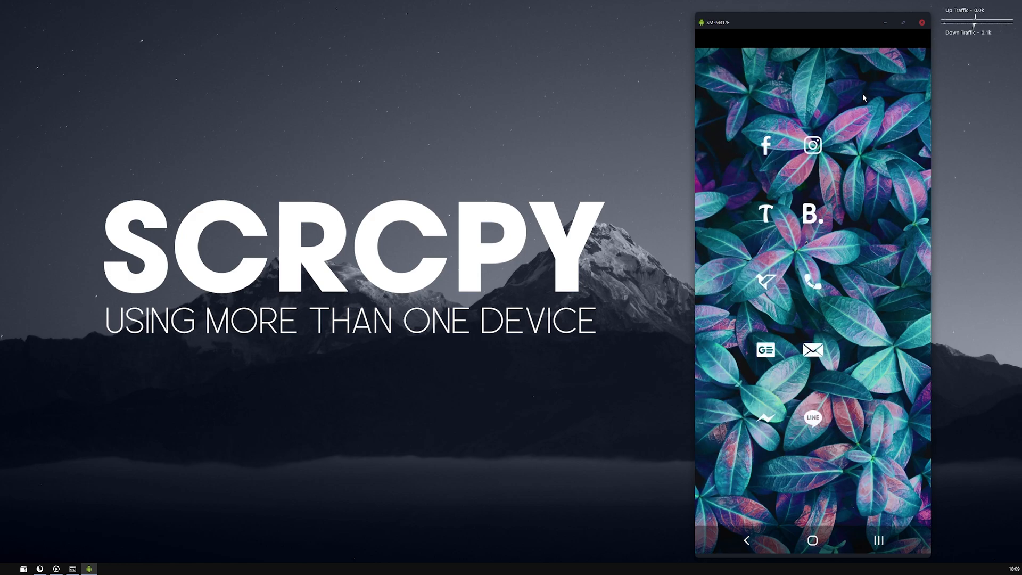
pyautogui.moveTo(887, 182)
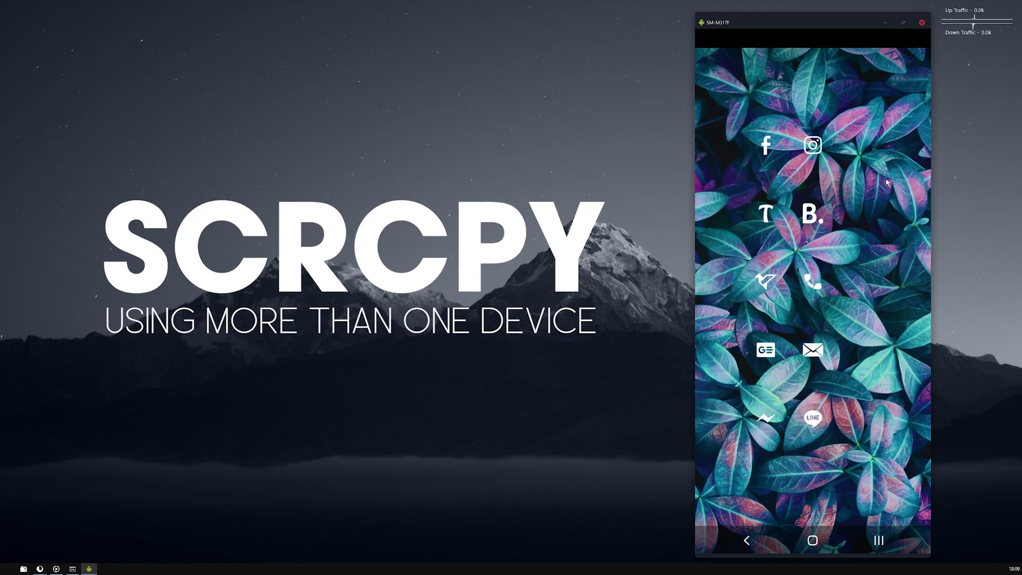
pyautogui.moveTo(651, 149)
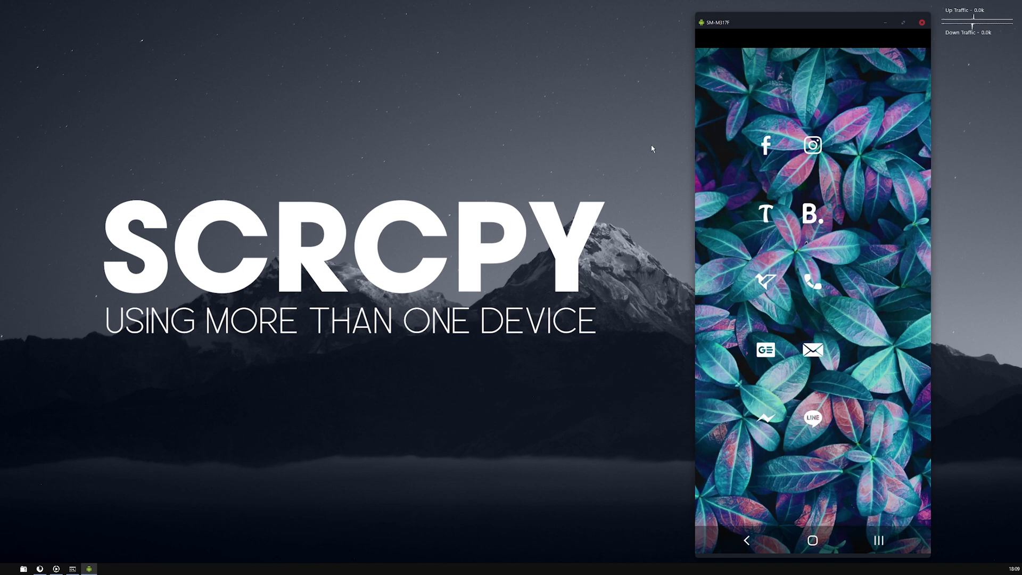
pyautogui.moveTo(698, 86)
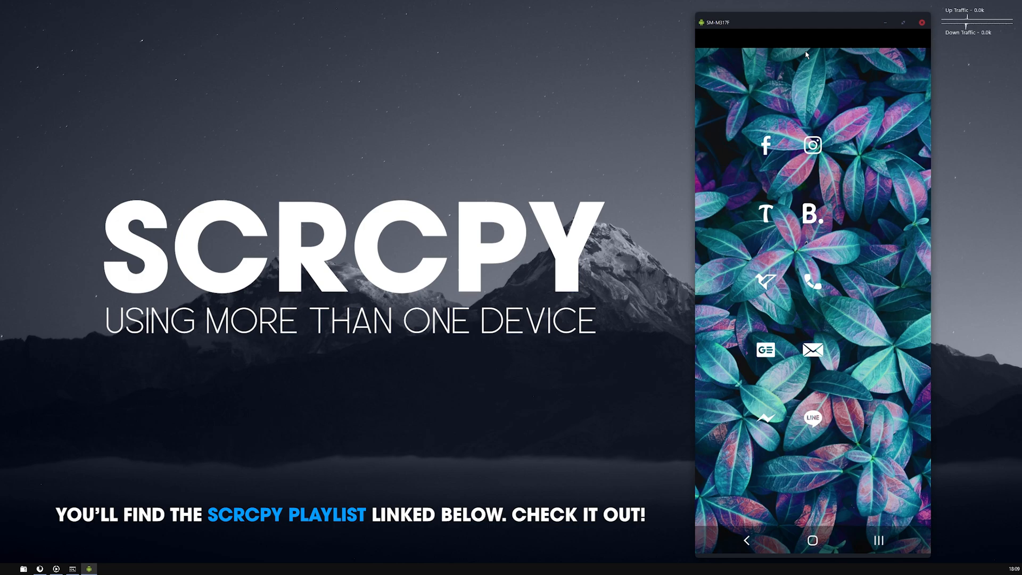
pyautogui.moveTo(403, 90)
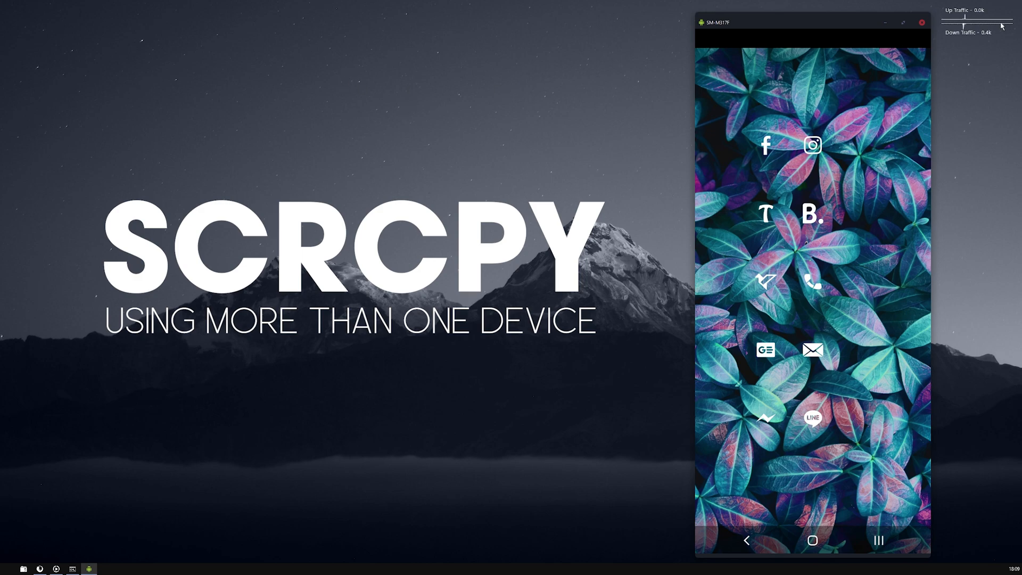
# Close the scrcpy mirror window and launch cmd.exe from Start search as administrator.
pyautogui.click(921, 22)
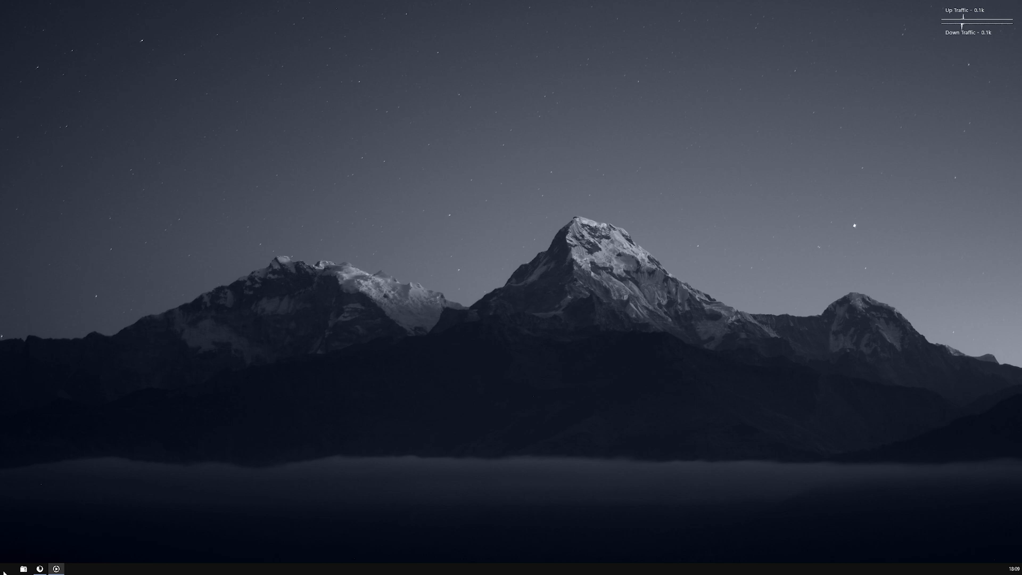
pyautogui.click(6, 569)
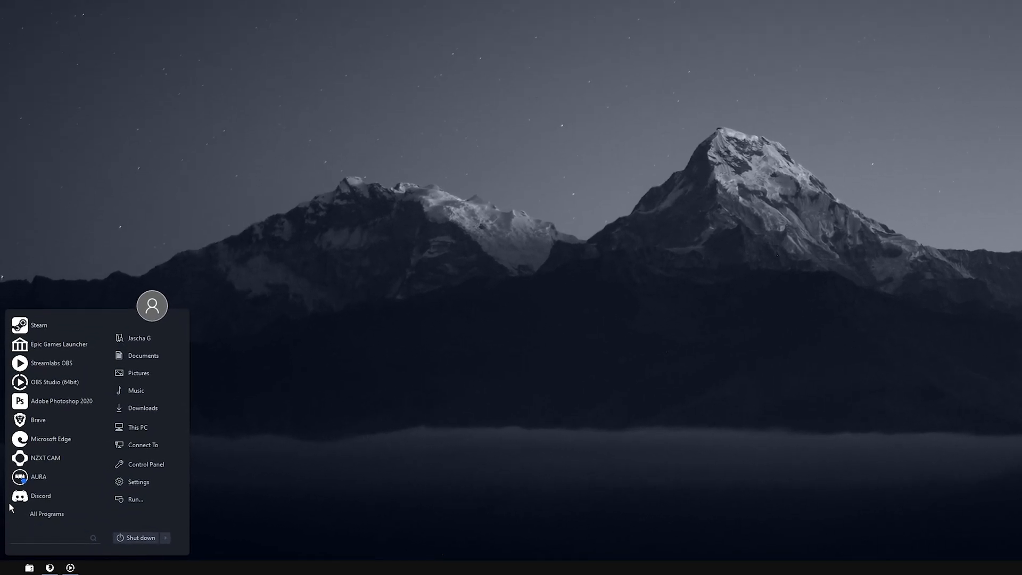
pyautogui.moveTo(62, 402)
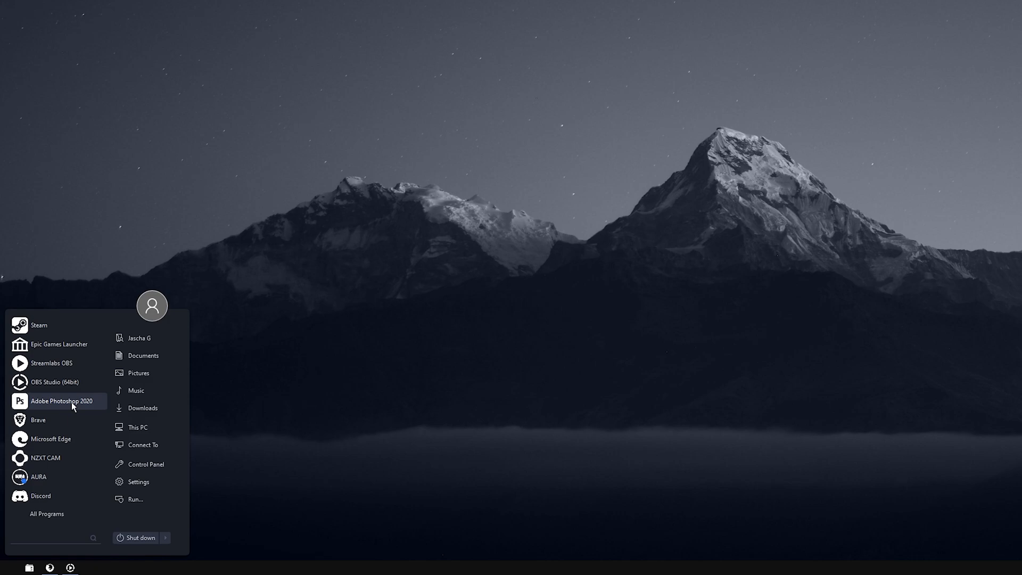
pyautogui.write('cmd')
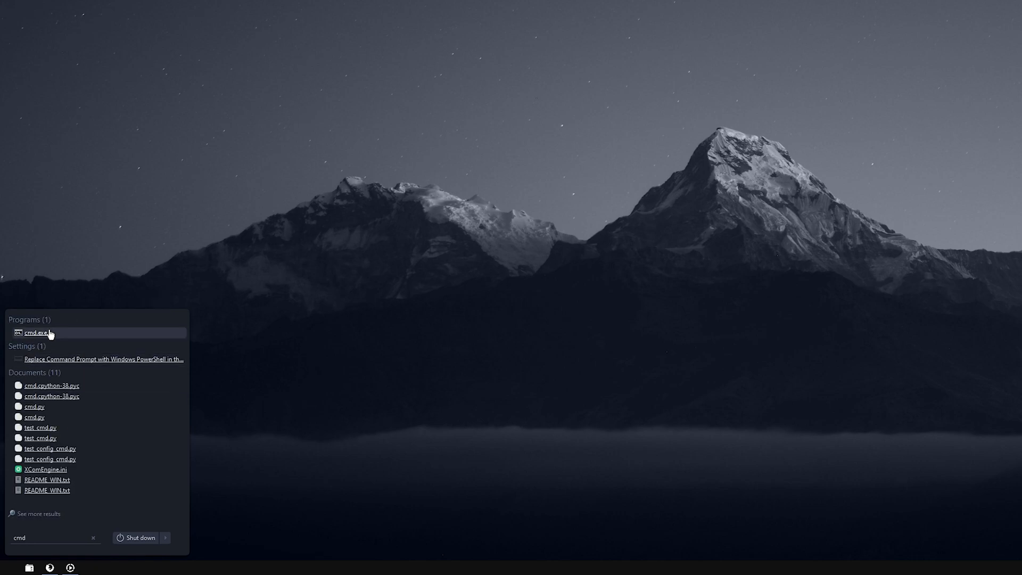
pyautogui.rightClick(37, 333)
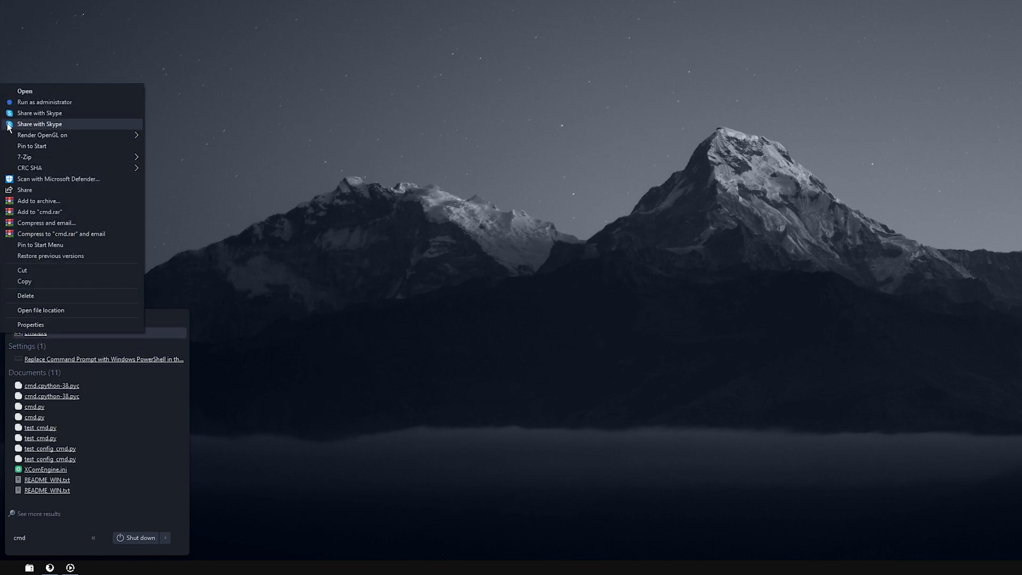
pyautogui.click(45, 103)
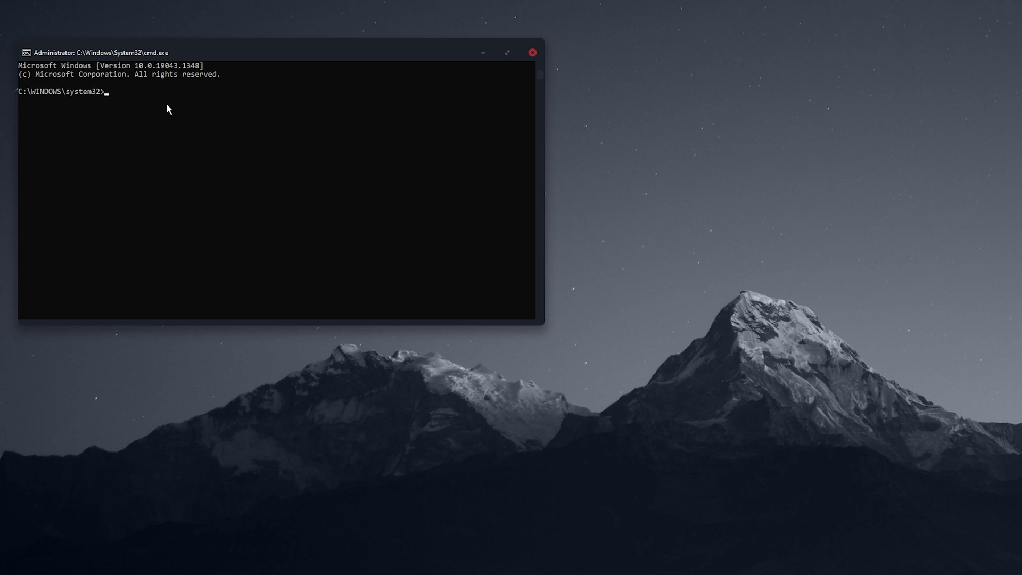
# Switch the prompt to drive H: by entering H:.
pyautogui.write('H:')
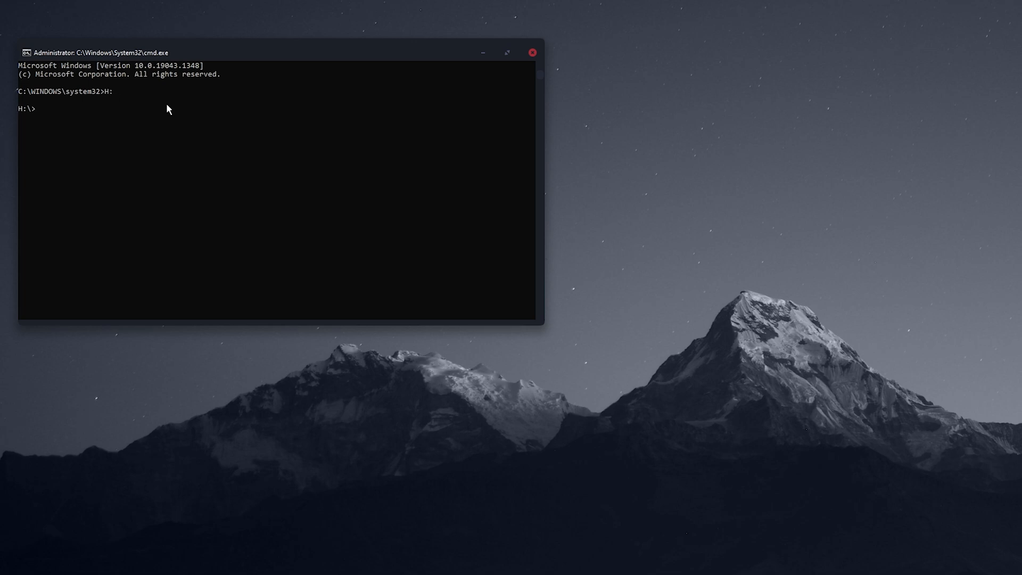
pyautogui.moveTo(953, 385)
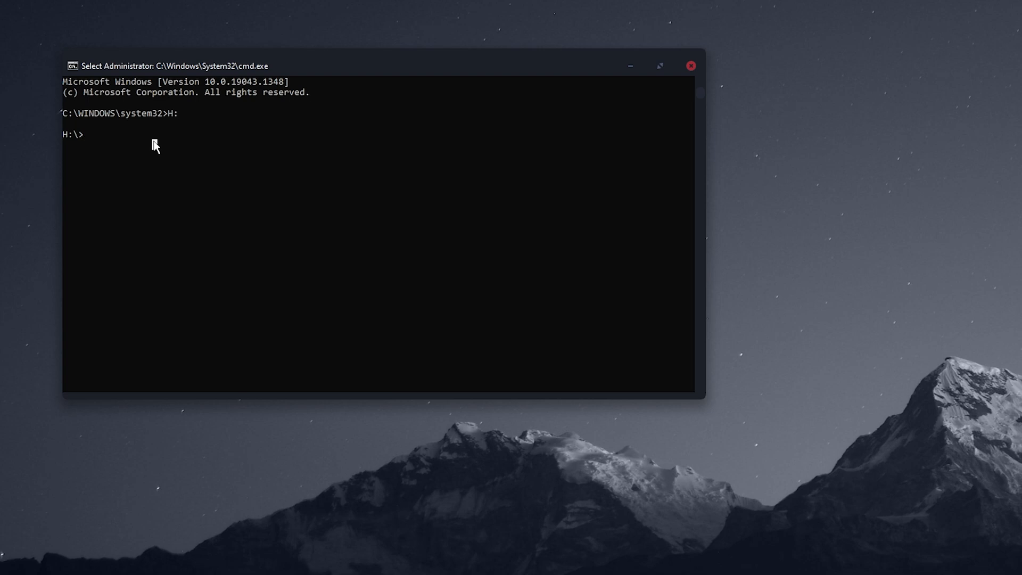
# Change directory into H:\SCRCPY\SCRCPY Samsung M31S v1.17.
pyautogui.write('cd')
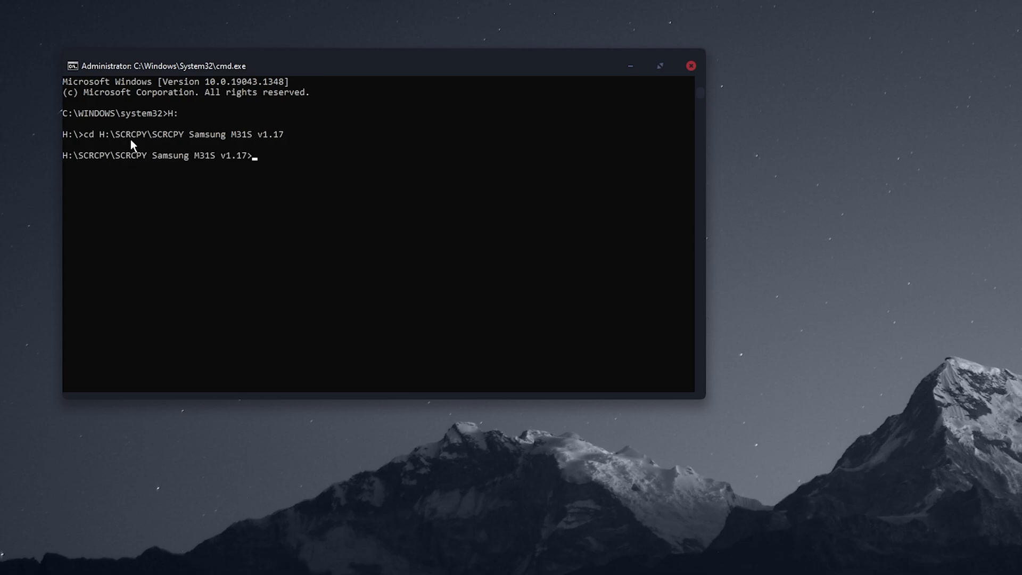
pyautogui.moveTo(71, 167)
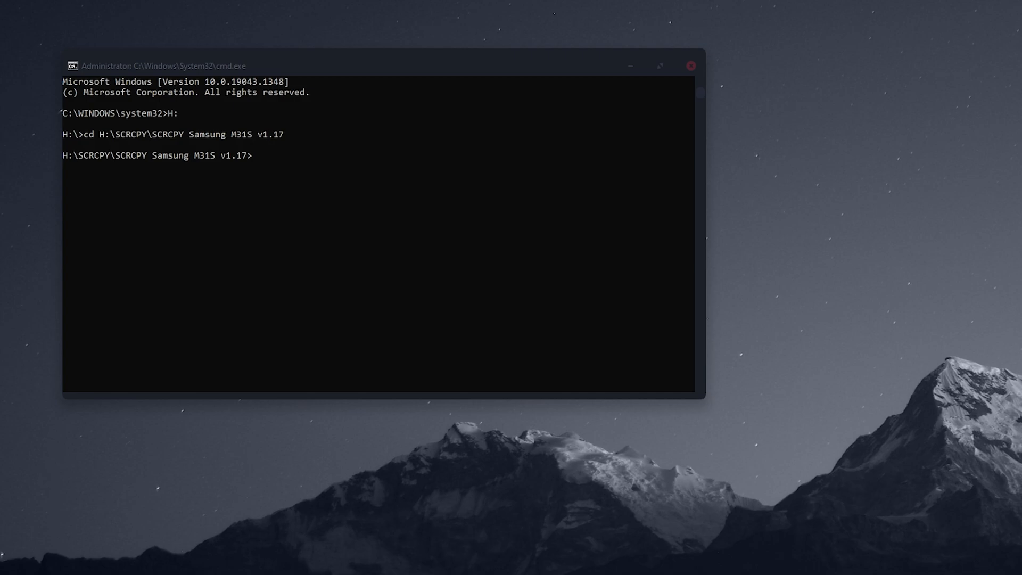
pyautogui.moveTo(292, 196)
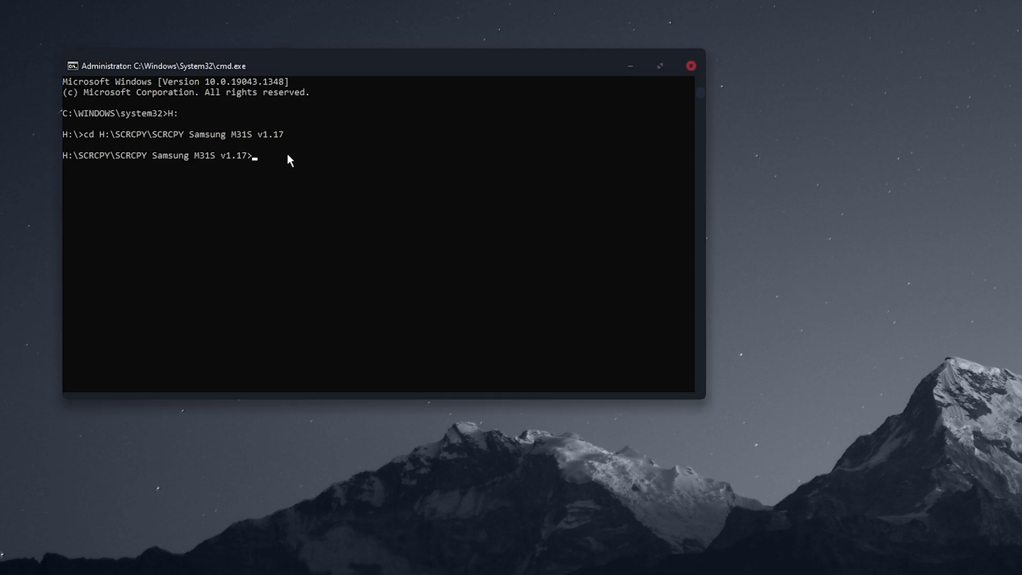
# Run adb devices -l to list the HTC_U11 and SM_M317F phones.
pyautogui.write('adb devices -l')
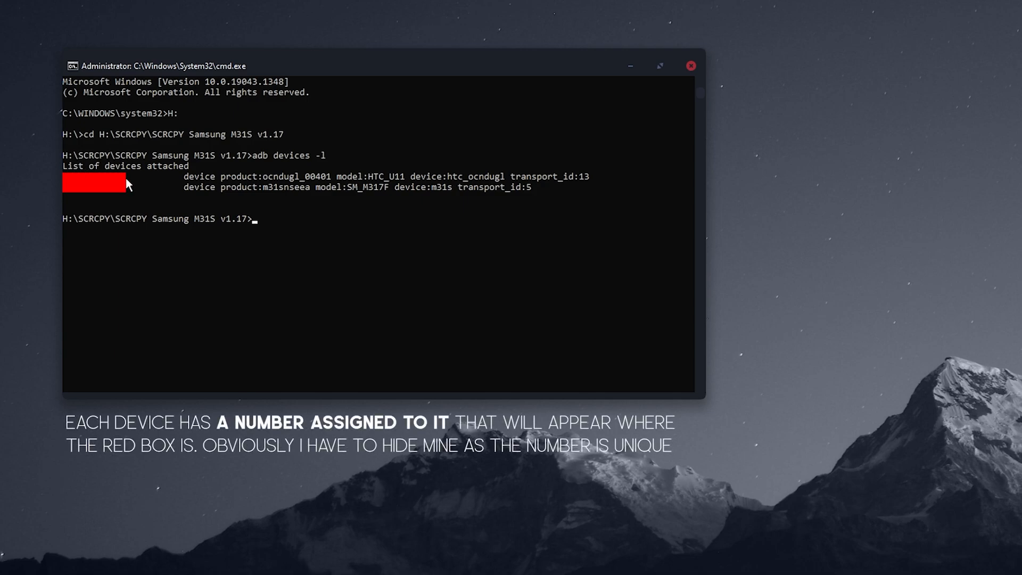
pyautogui.moveTo(122, 184)
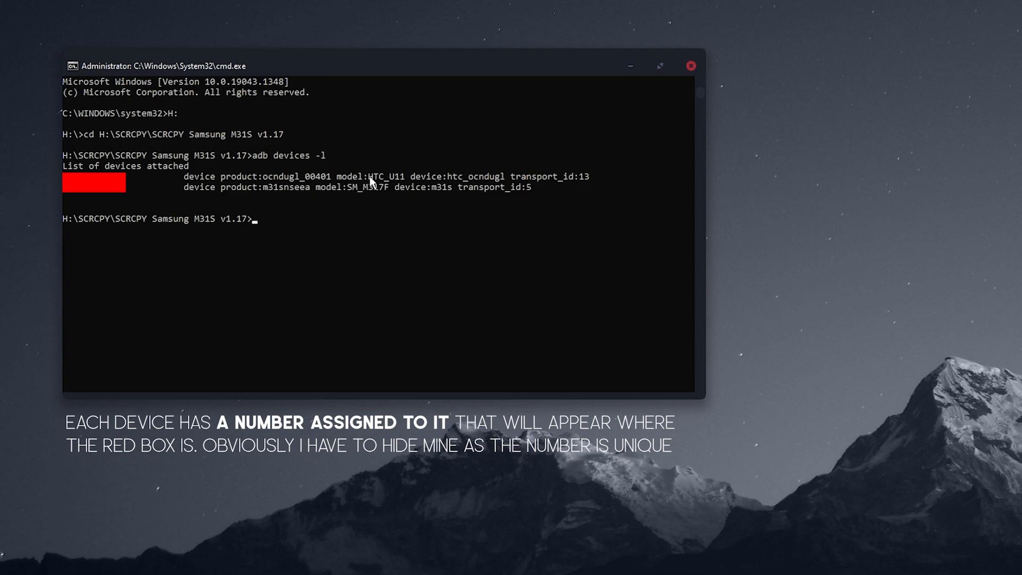
pyautogui.moveTo(338, 198)
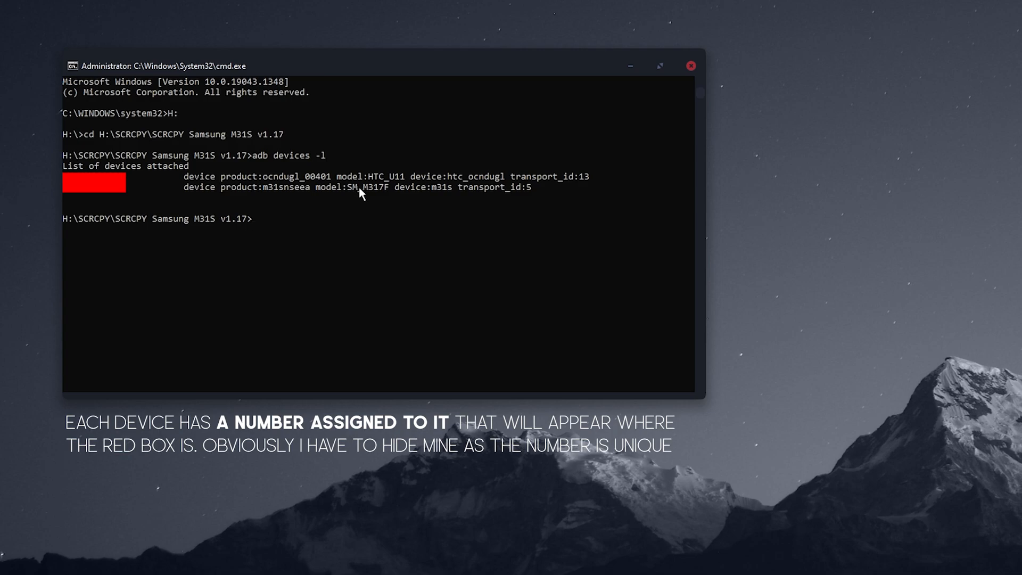
pyautogui.moveTo(433, 196)
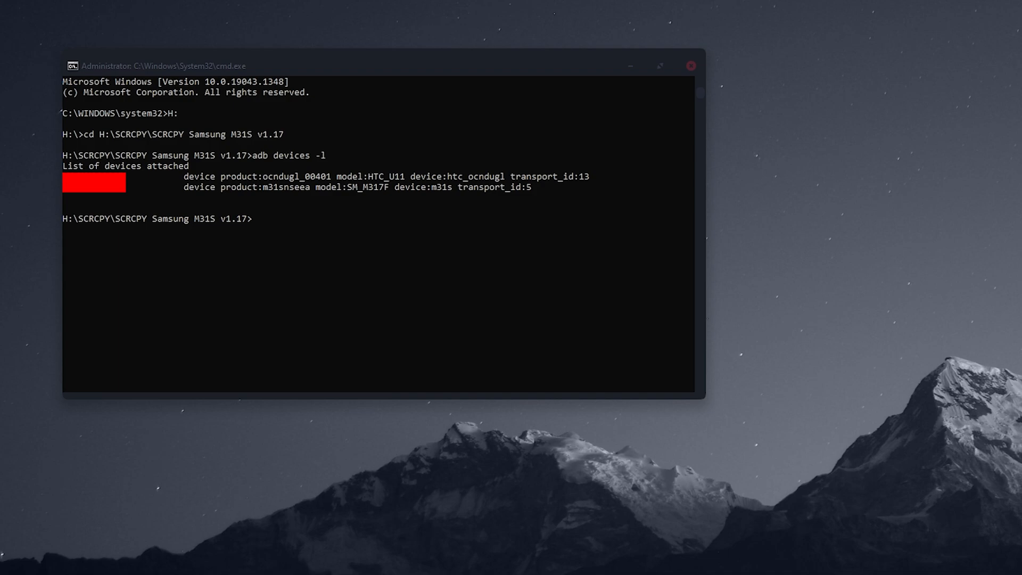
# Start a scrcpy --serial launch targeting the HTC U11's serial number.
pyautogui.write('scrcpy --serial')
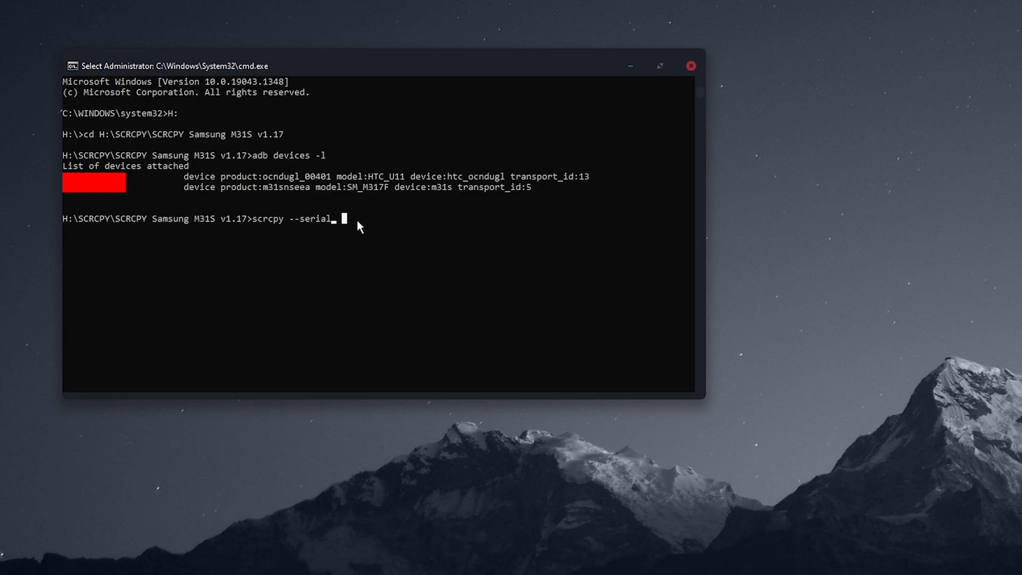
pyautogui.moveTo(402, 213)
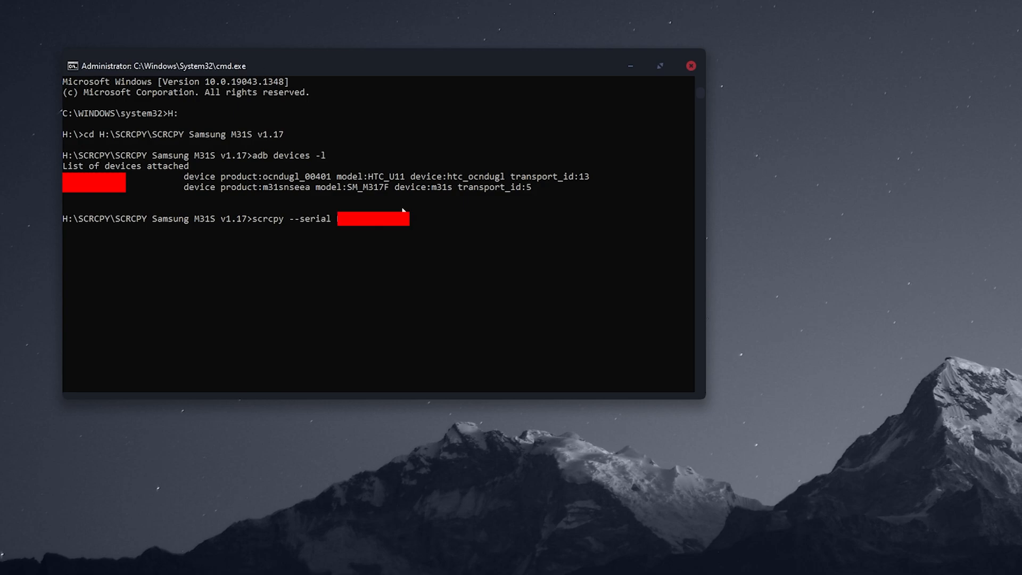
pyautogui.moveTo(564, 305)
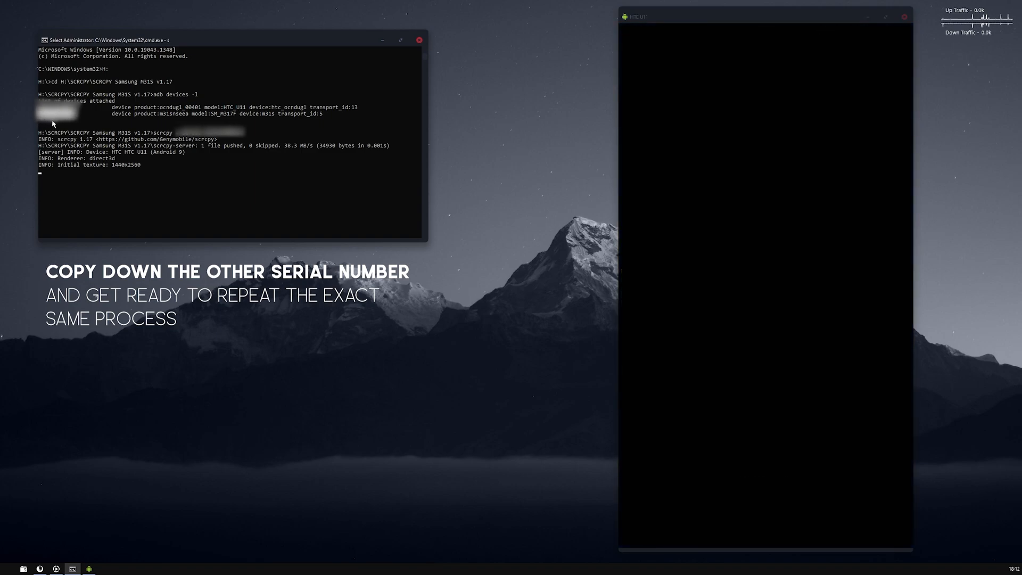
pyautogui.moveTo(68, 123)
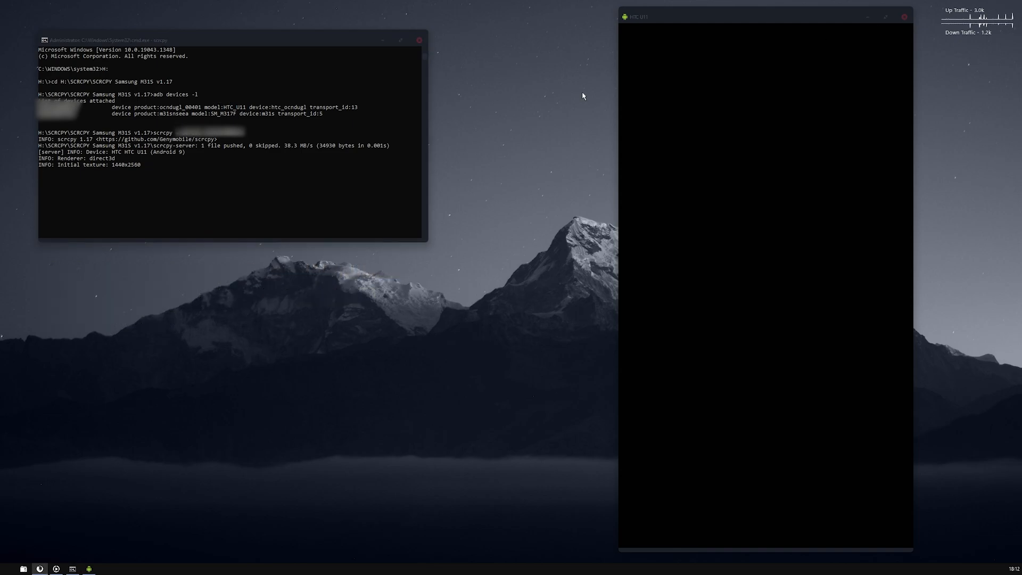
pyautogui.moveTo(419, 40)
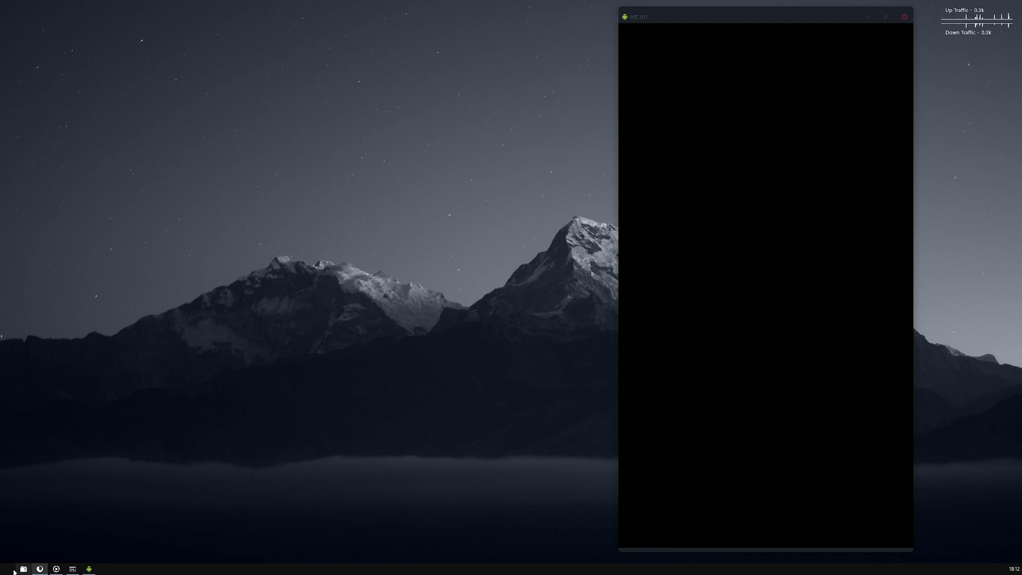
# Launch a second administrator cmd.exe from Start search and switch it to drive H:.
pyautogui.click(23, 569)
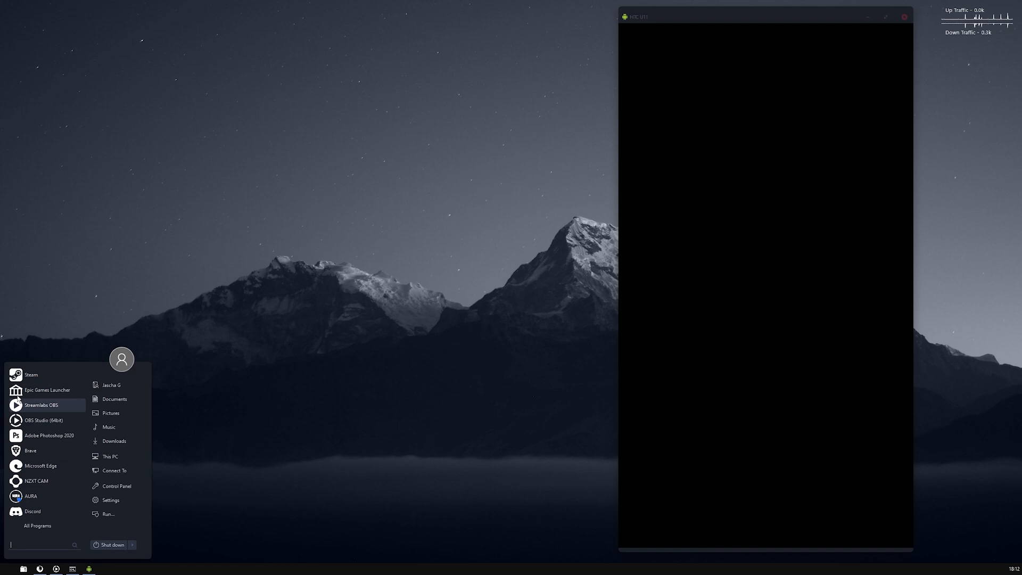
pyautogui.write('cmd')
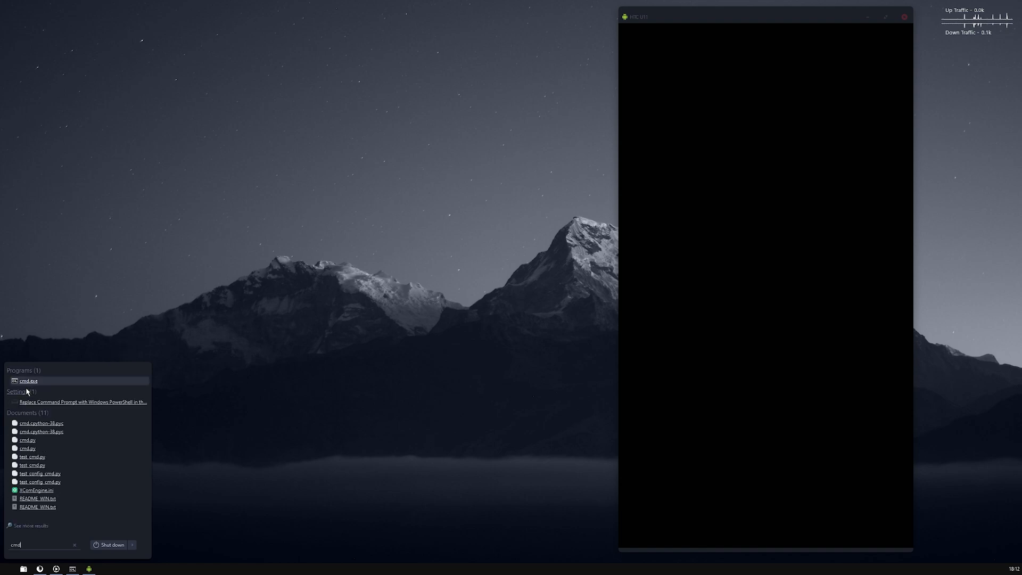
pyautogui.rightClick(28, 381)
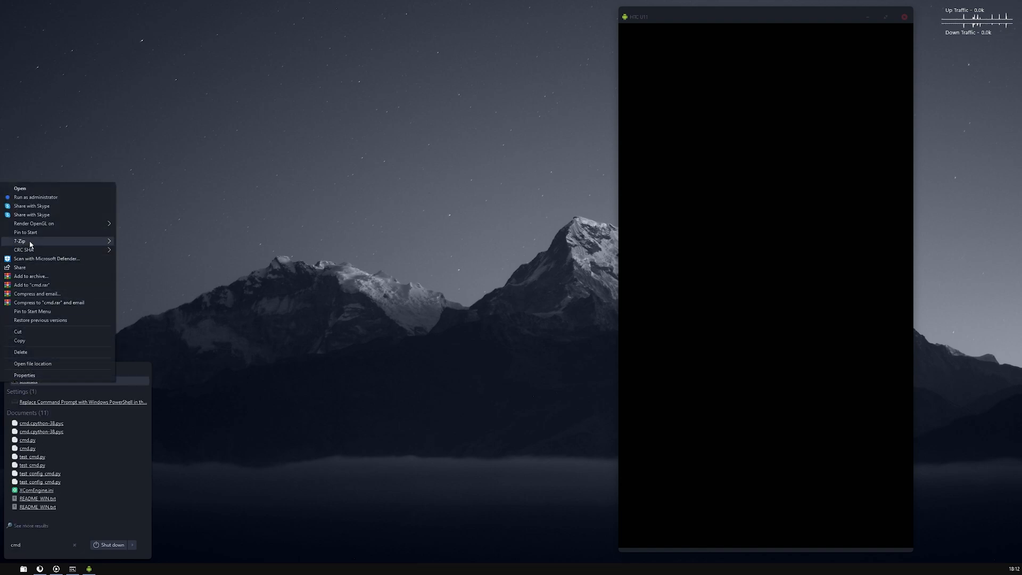
pyautogui.click(36, 197)
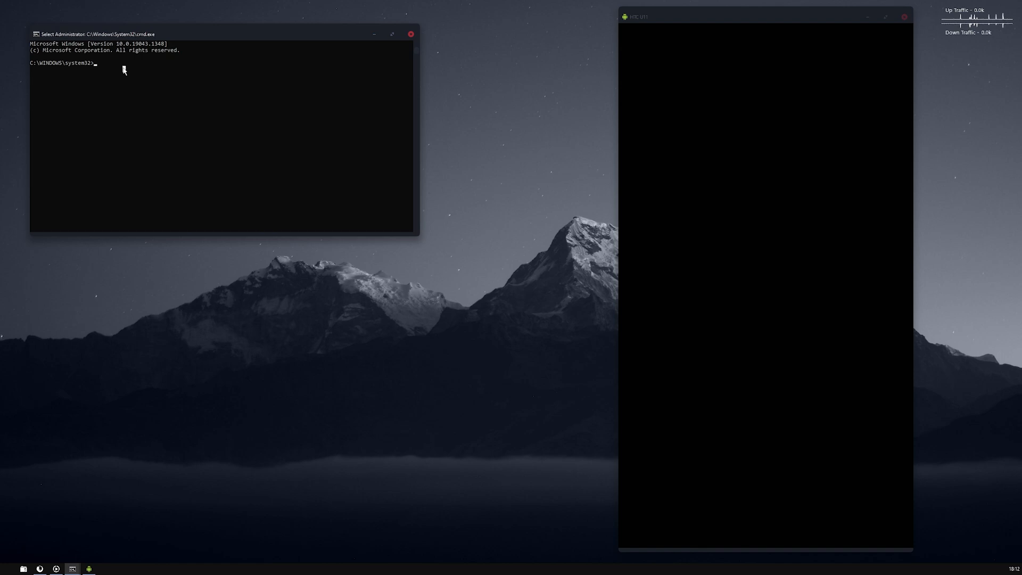
pyautogui.write('H:')
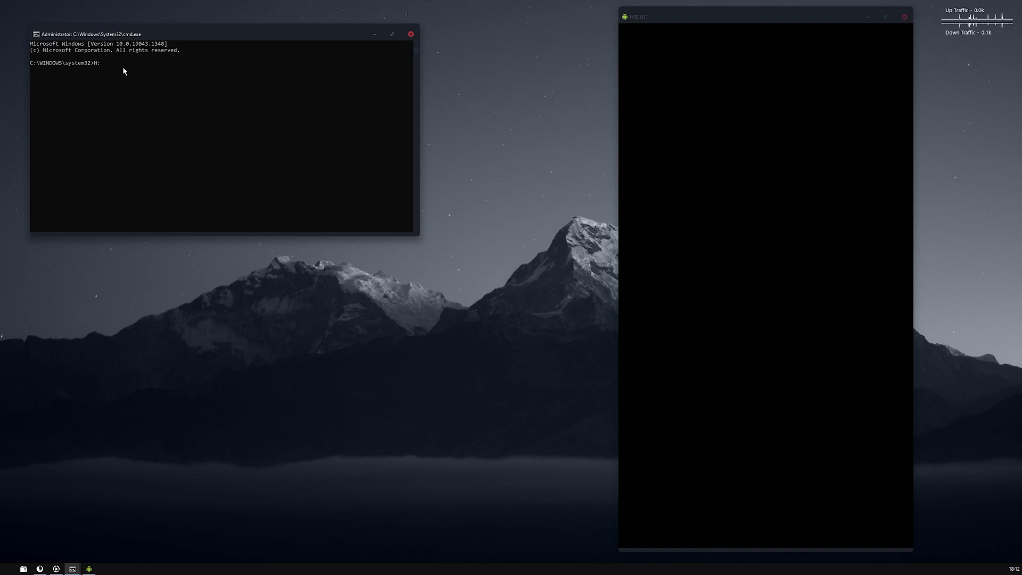
pyautogui.press('enter')
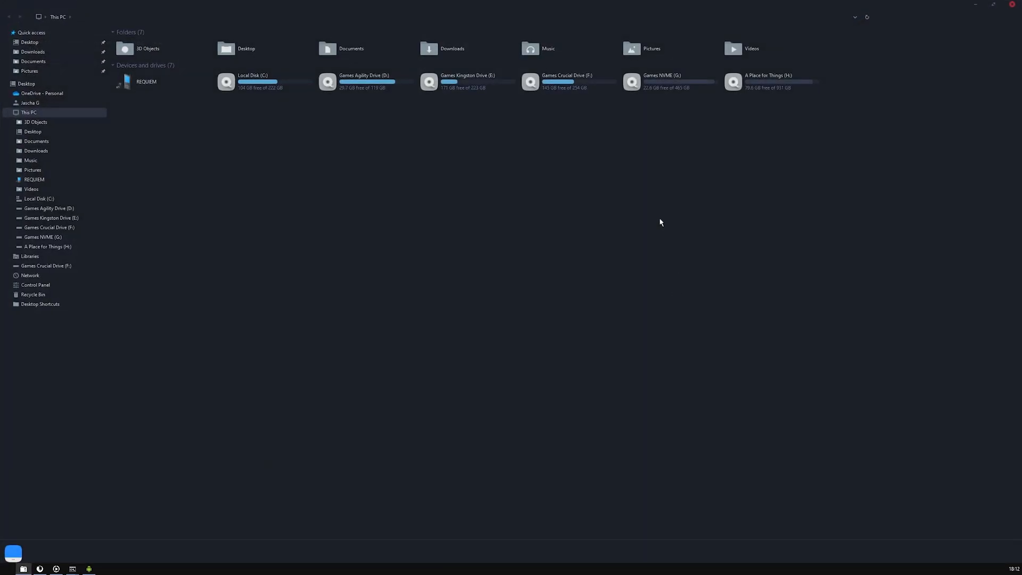
# Browse into drive H: and its SCRCPY folder in File Explorer.
pyautogui.doubleClick(768, 81)
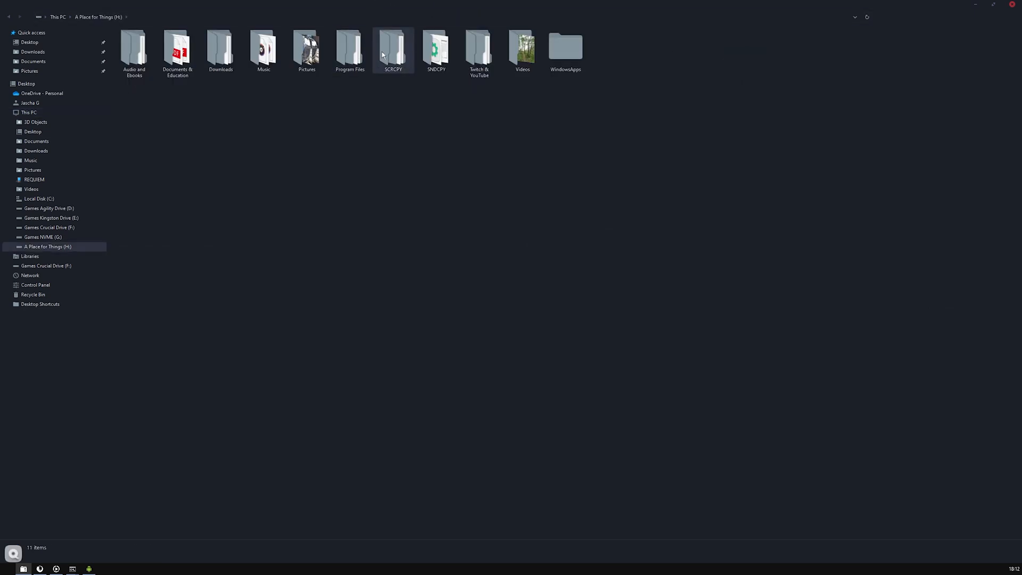
pyautogui.doubleClick(393, 49)
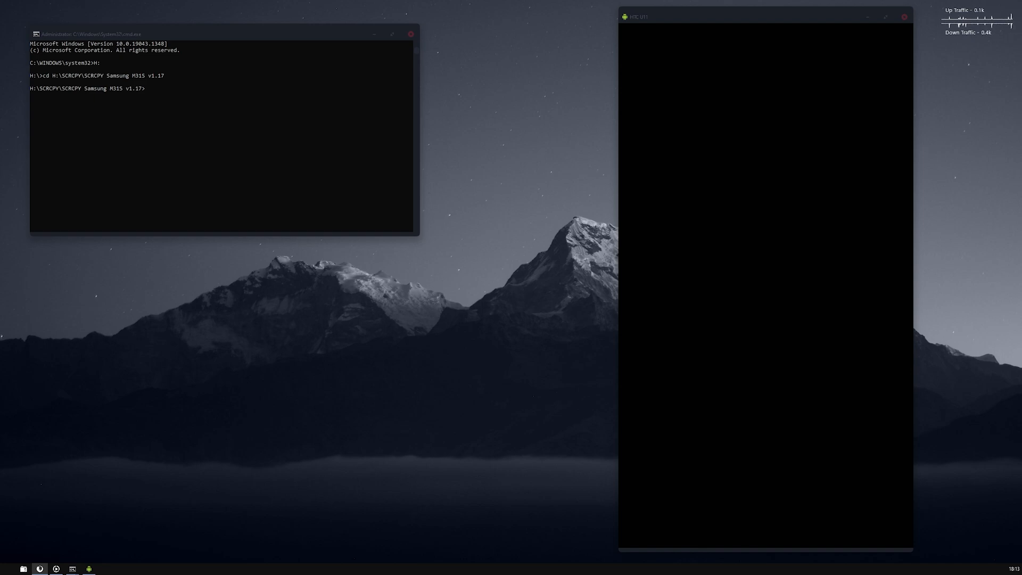
# Start a scrcpy --serial launch aimed at the second phone's serial.
pyautogui.write('scrcpy --serial')
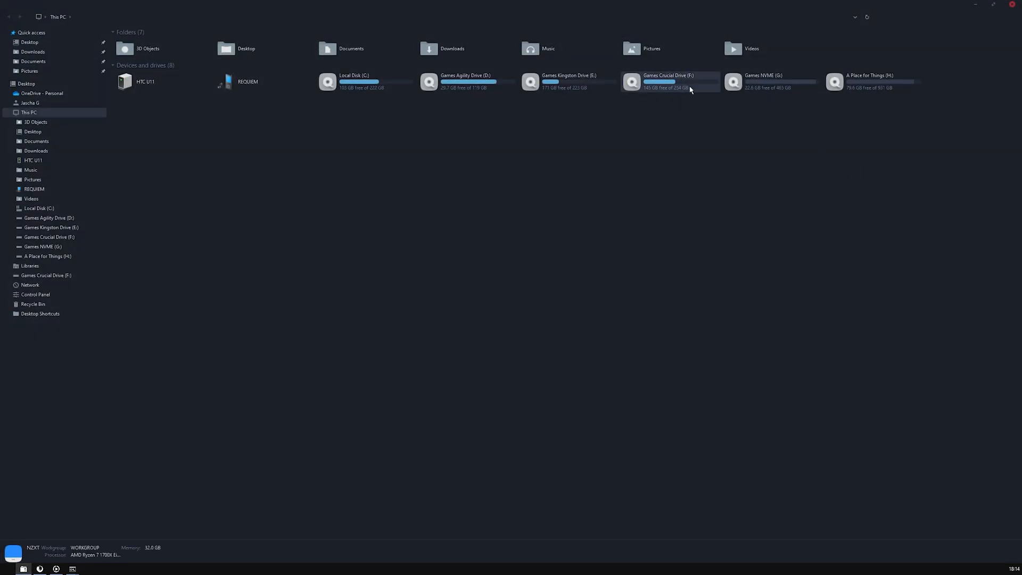
# Browse H:\SCRCPY\SCRCPY Samsung M31S v1.17 and open myscrcpy.bat in Notepad.
pyautogui.doubleClick(870, 82)
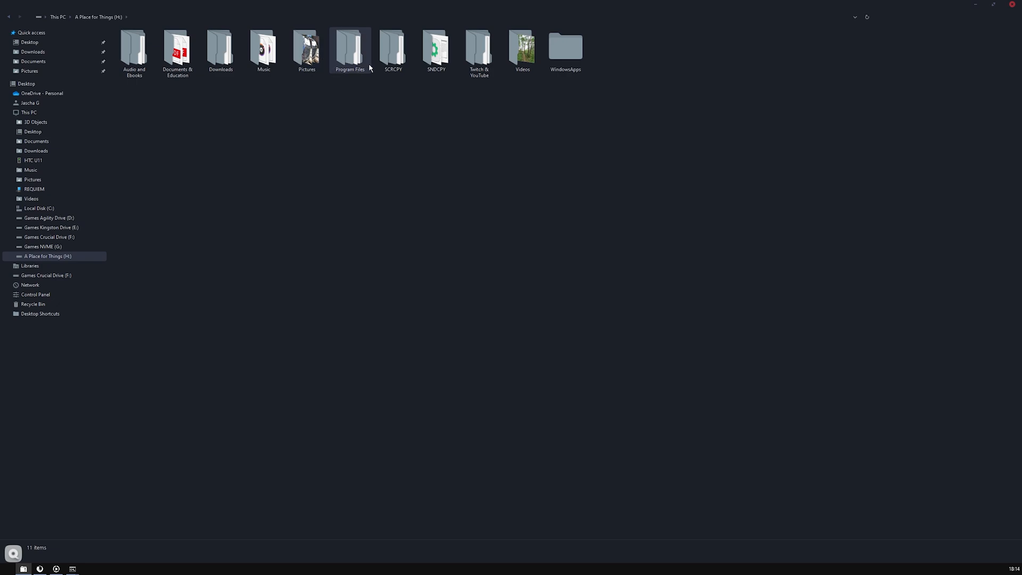
pyautogui.doubleClick(393, 51)
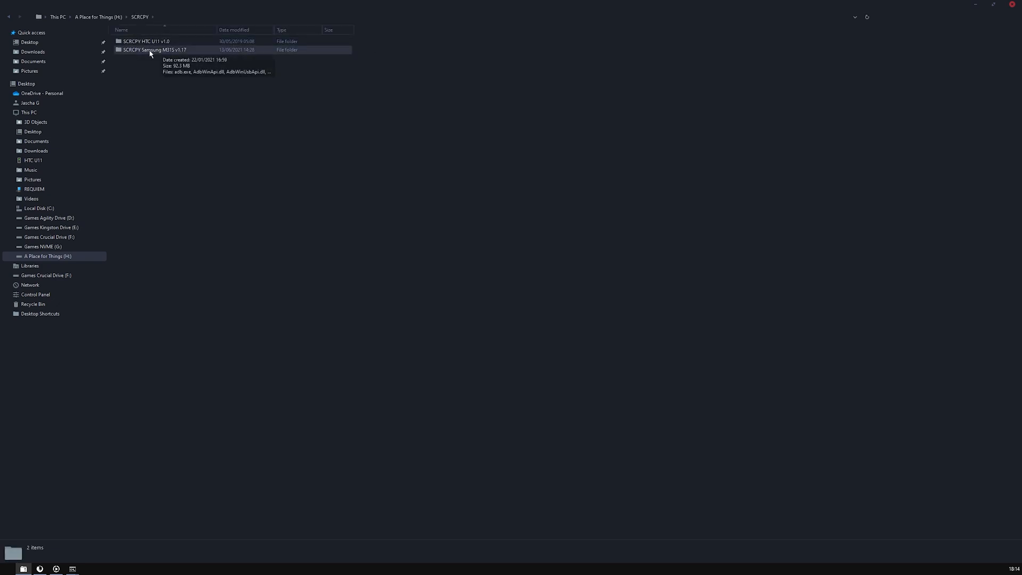
pyautogui.doubleClick(155, 50)
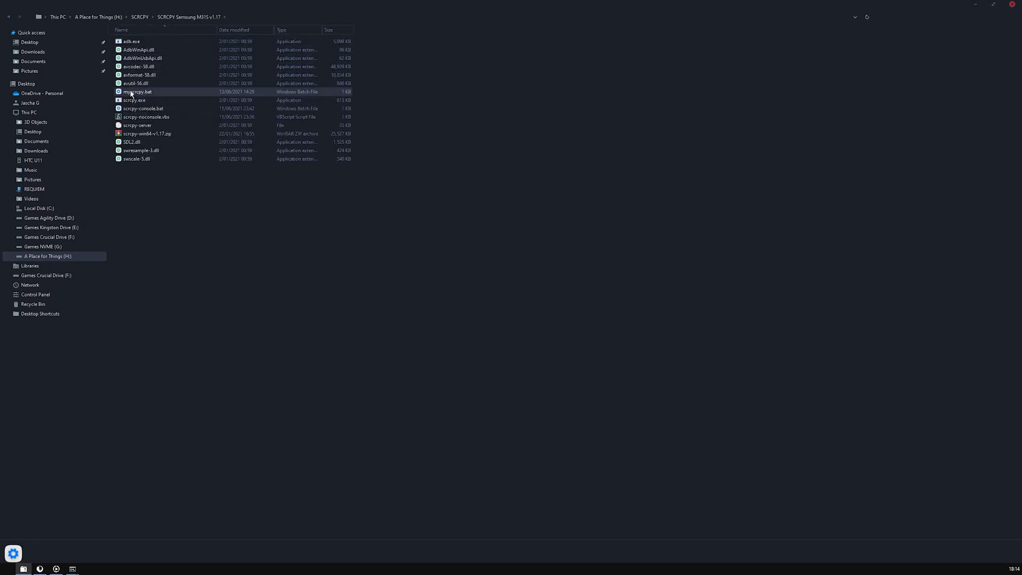
pyautogui.doubleClick(137, 92)
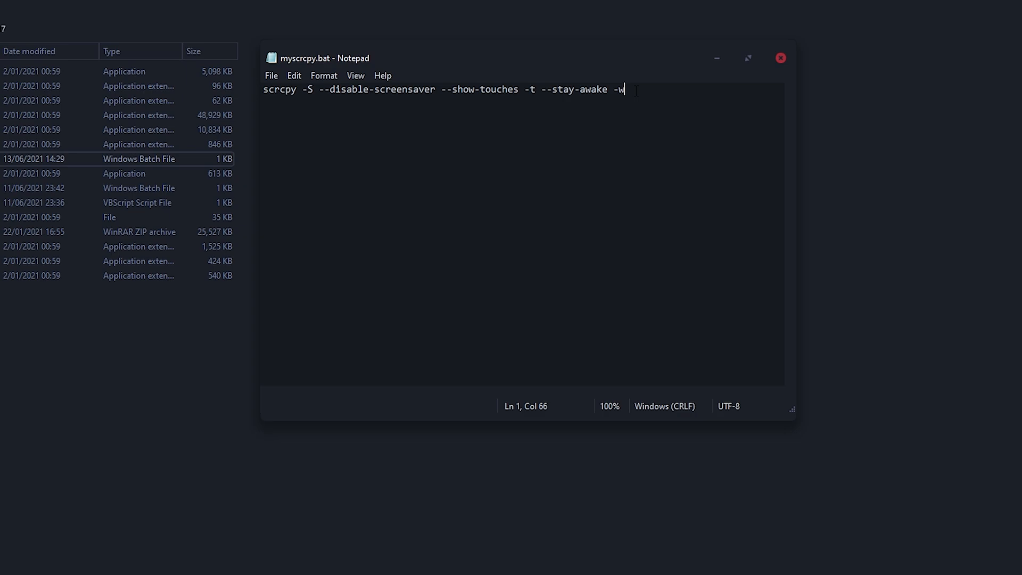
pyautogui.moveTo(446, 175)
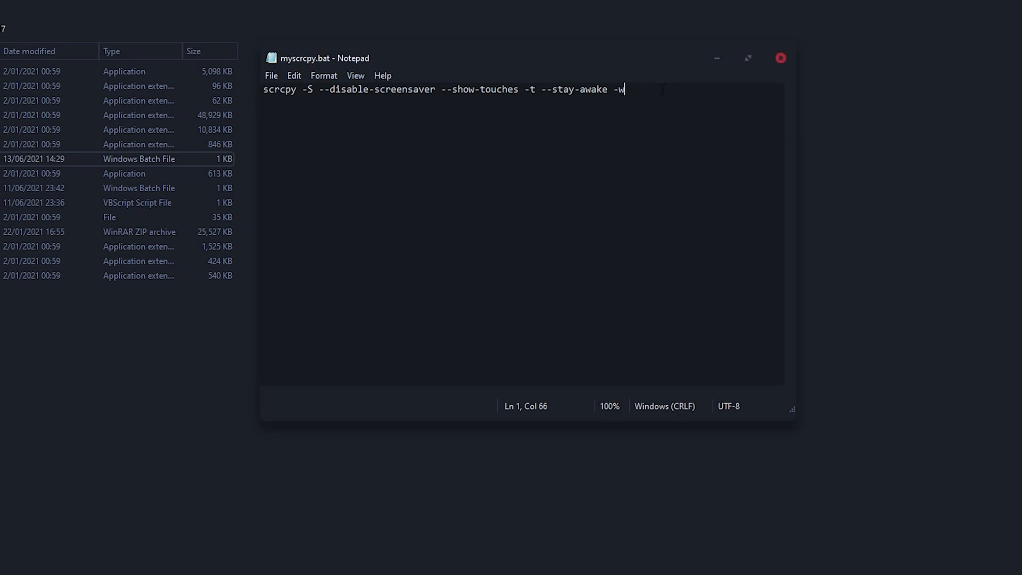
# Append --serial options to the scrcpy line, remove the stray scrcpy word, and save myscrcpy.bat.
pyautogui.write('scrcpy --serial')
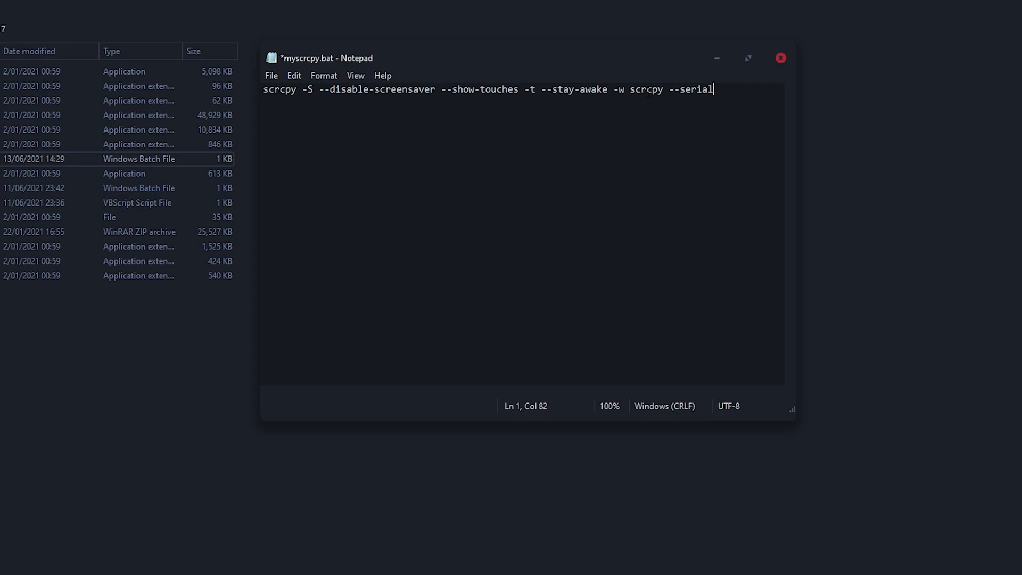
pyautogui.doubleClick(646, 90)
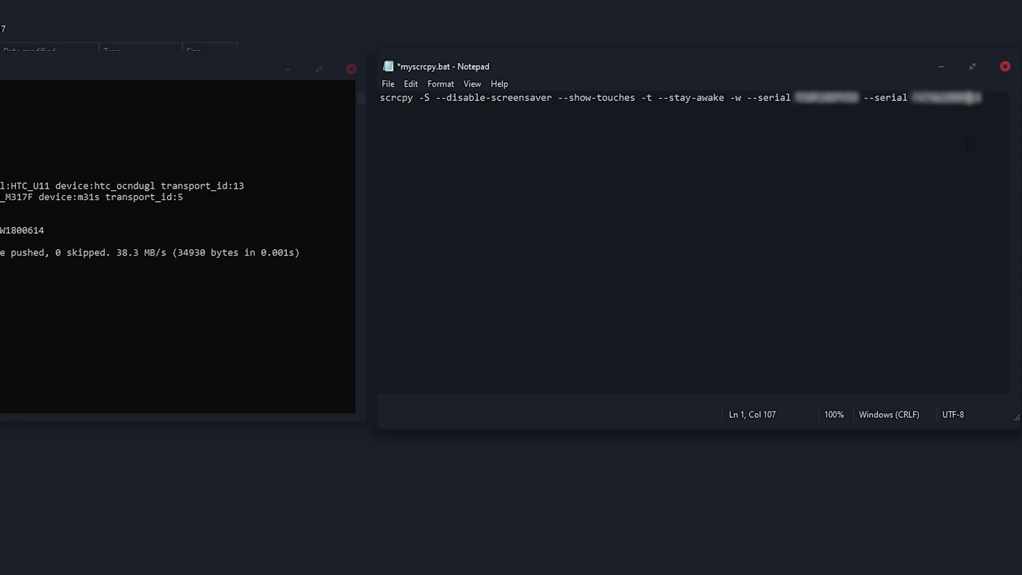
pyautogui.press('ctrl+s')
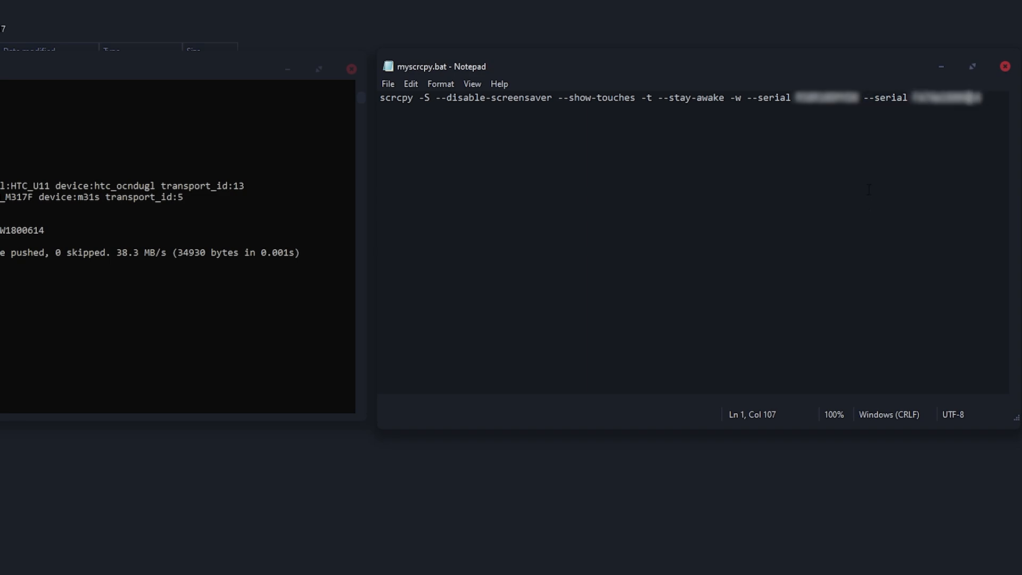
pyautogui.moveTo(1000, 92)
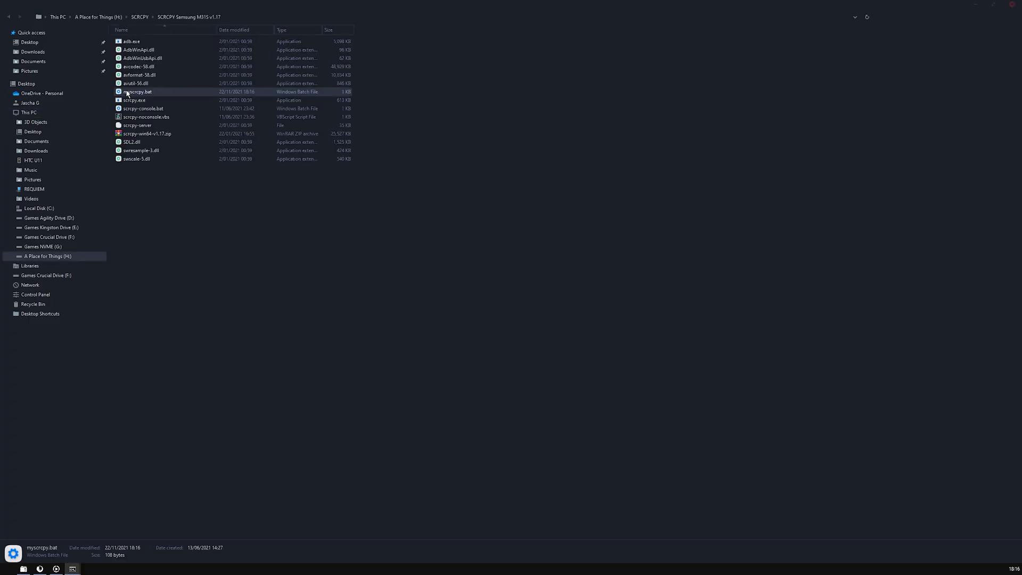
pyautogui.doubleClick(137, 92)
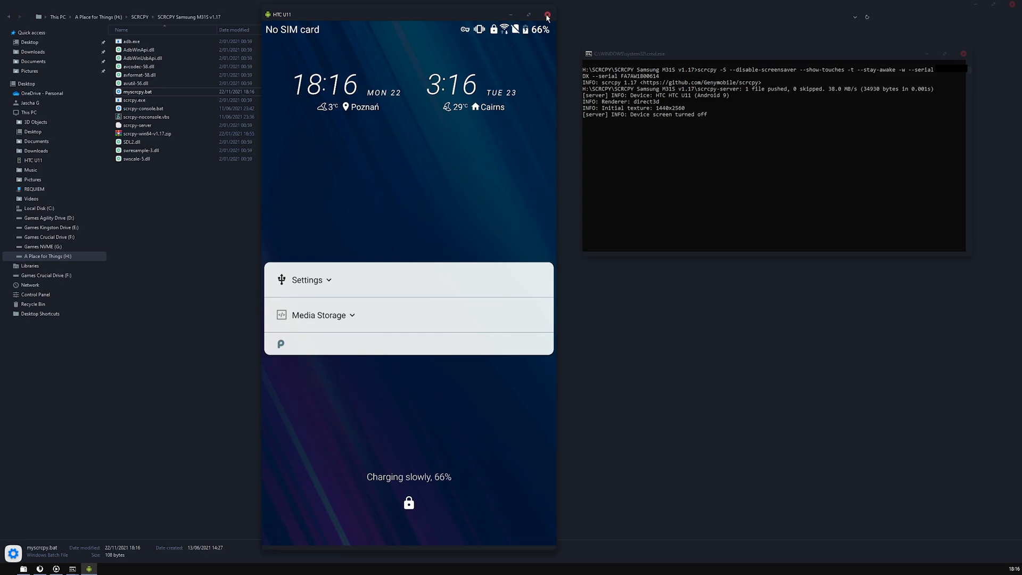
pyautogui.moveTo(547, 16)
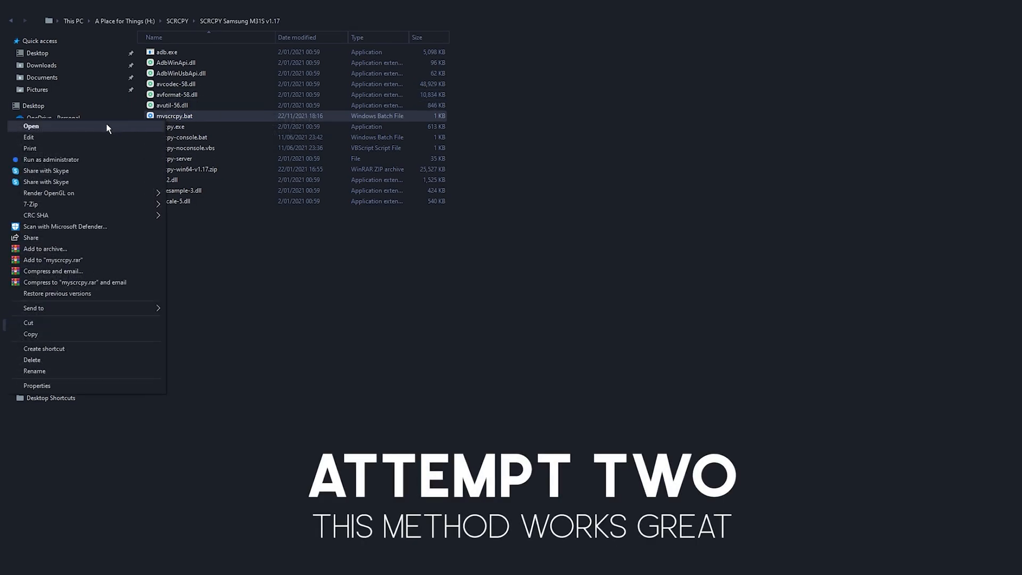
# Create a new text document named myscrcpy in the SCRCPY Samsung M31S folder.
pyautogui.click(29, 138)
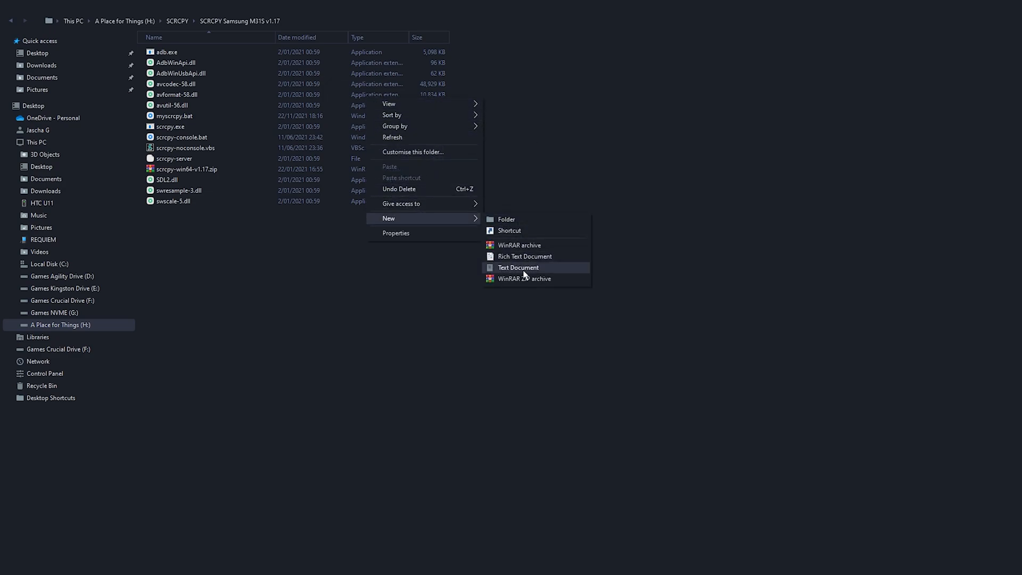
pyautogui.click(519, 267)
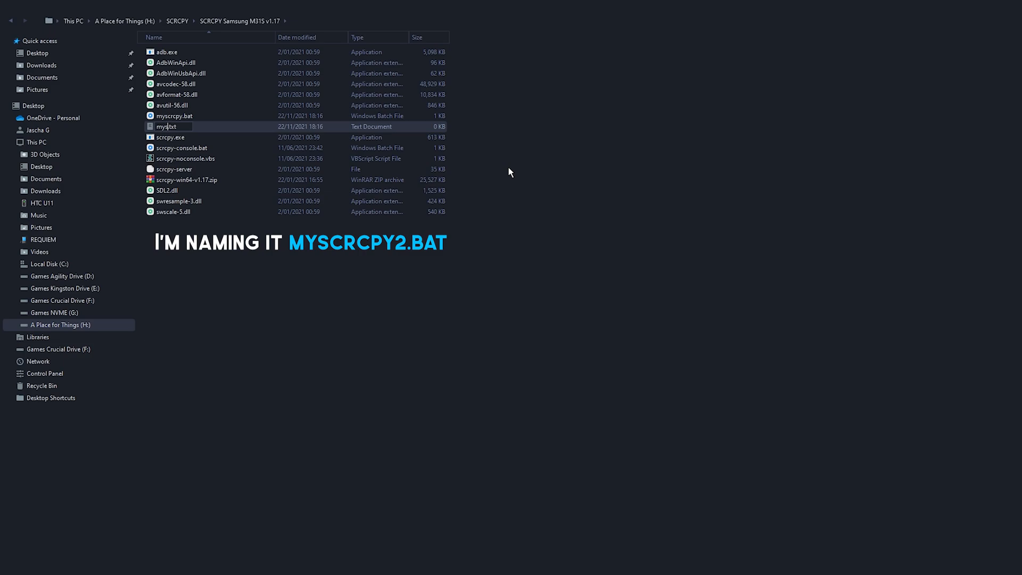
pyautogui.write('myscrcpy2')
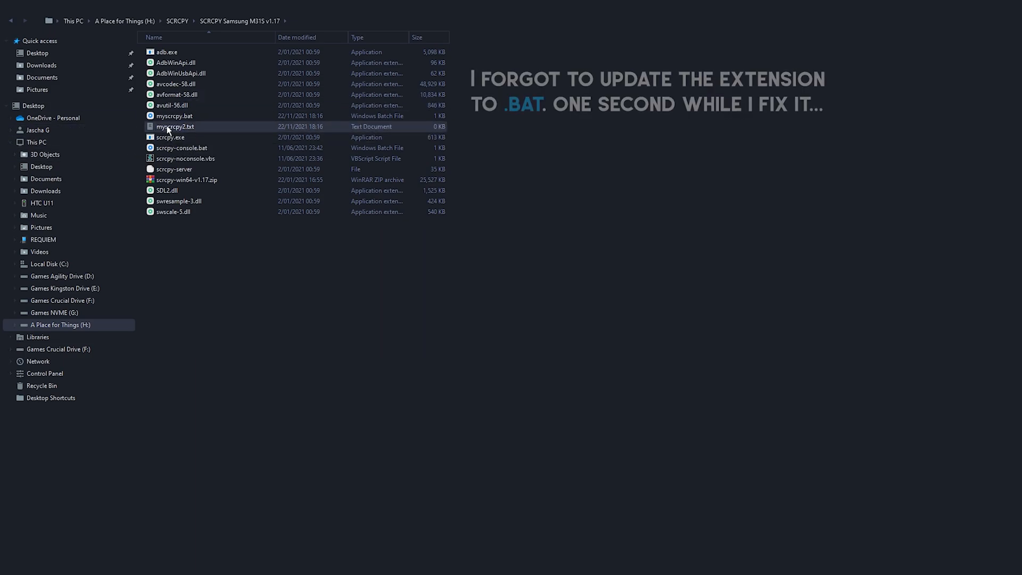
# Rename myscrcpy2.txt to myscrcpy2.bat and bring it up for editing in Notepad.
pyautogui.rightClick(174, 127)
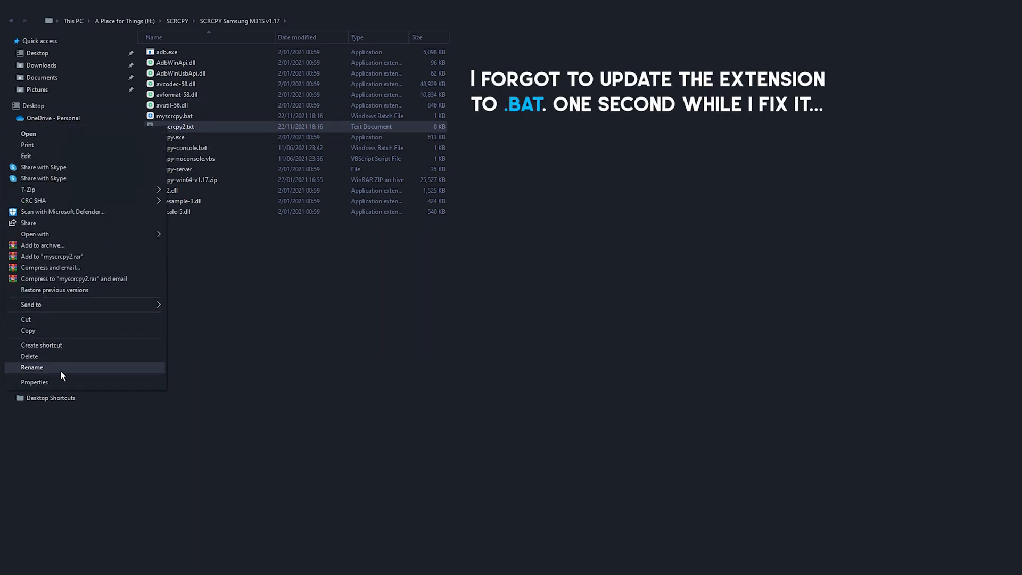
pyautogui.click(32, 367)
pyautogui.write('ba')
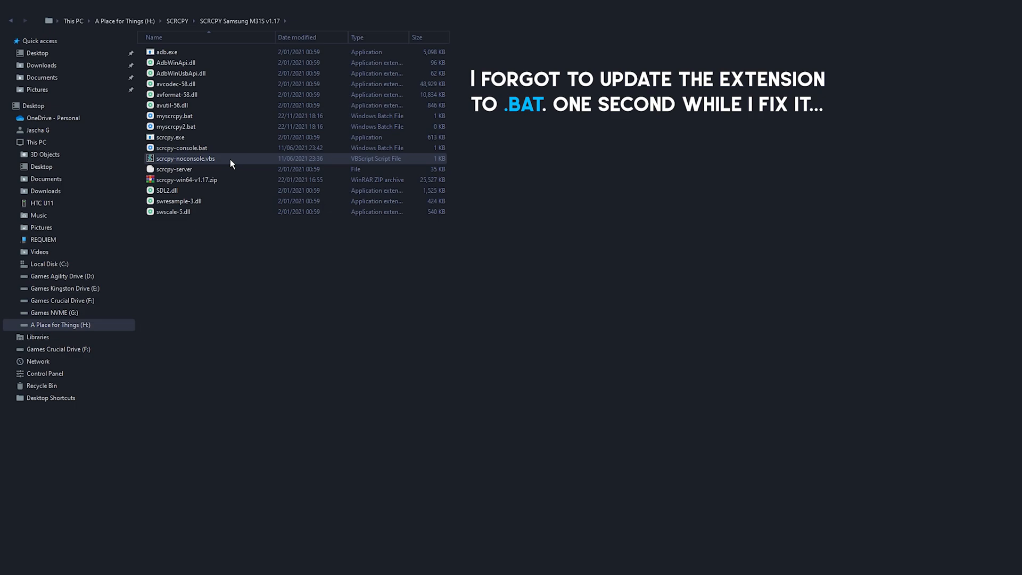
pyautogui.rightClick(174, 126)
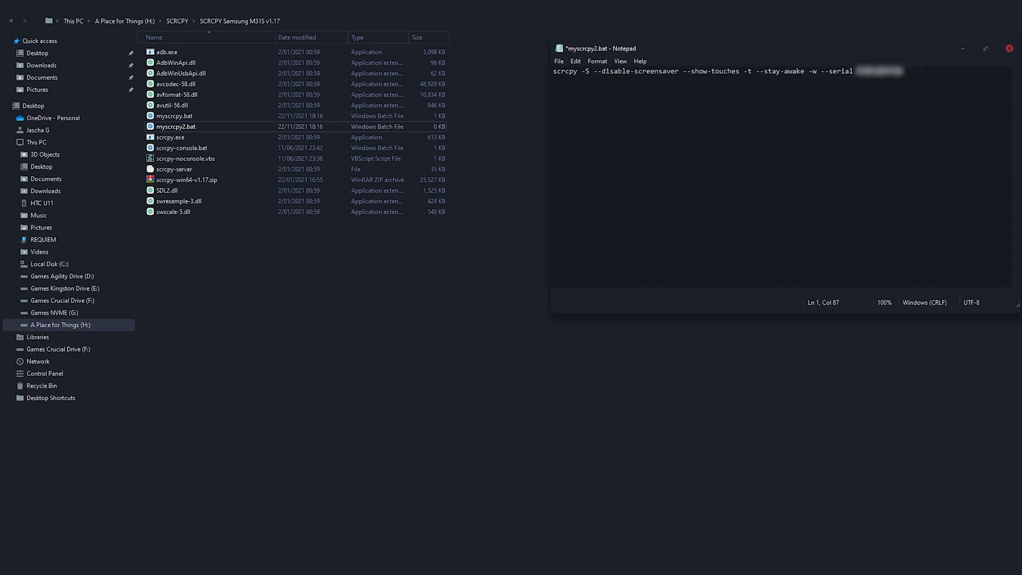
# Save the scrcpy line into myscrcpy2.bat, save myscrcpy.bat and close Notepad.
pyautogui.press('ctrl+s')
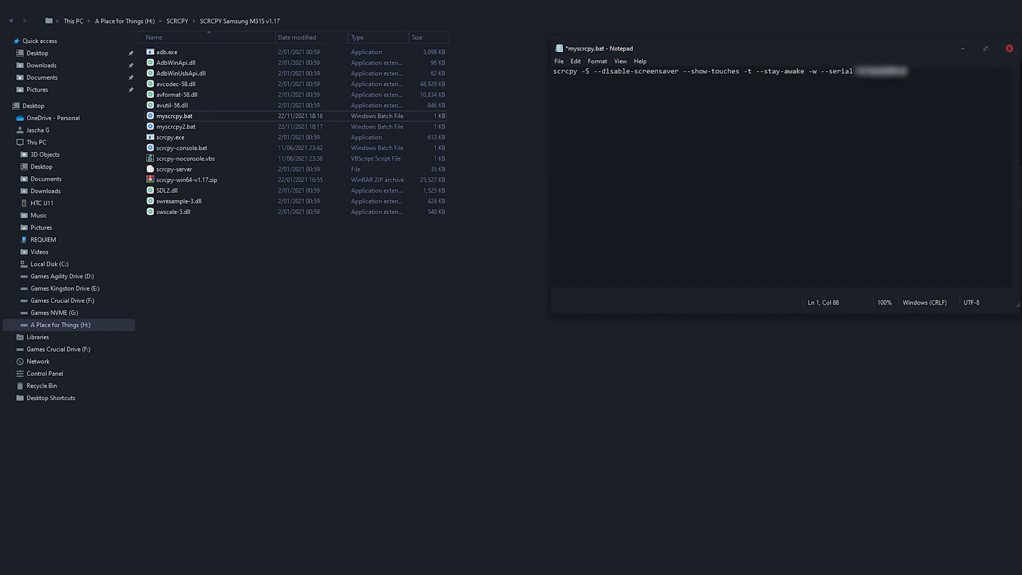
pyautogui.click(1009, 47)
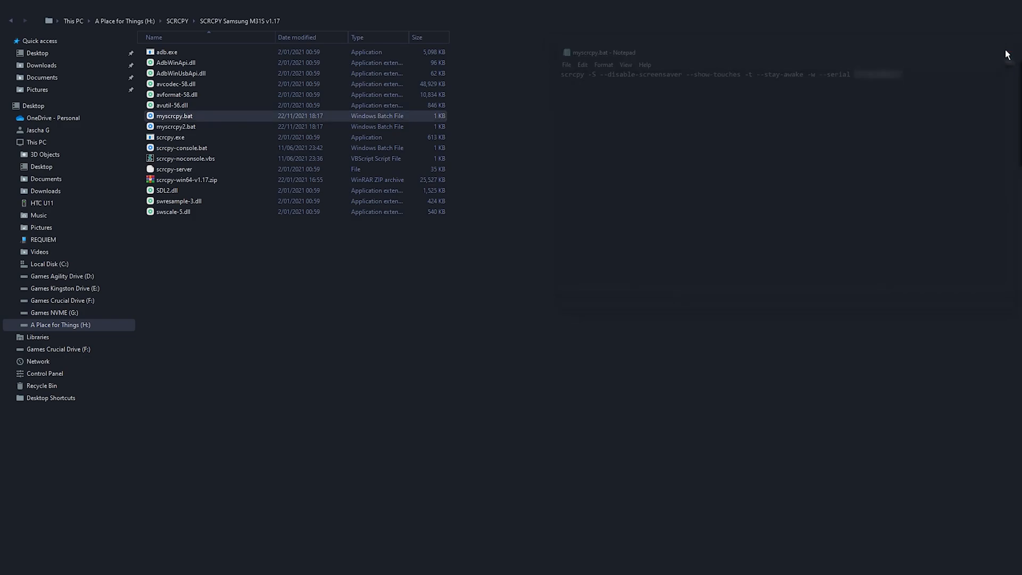
pyautogui.click(181, 148)
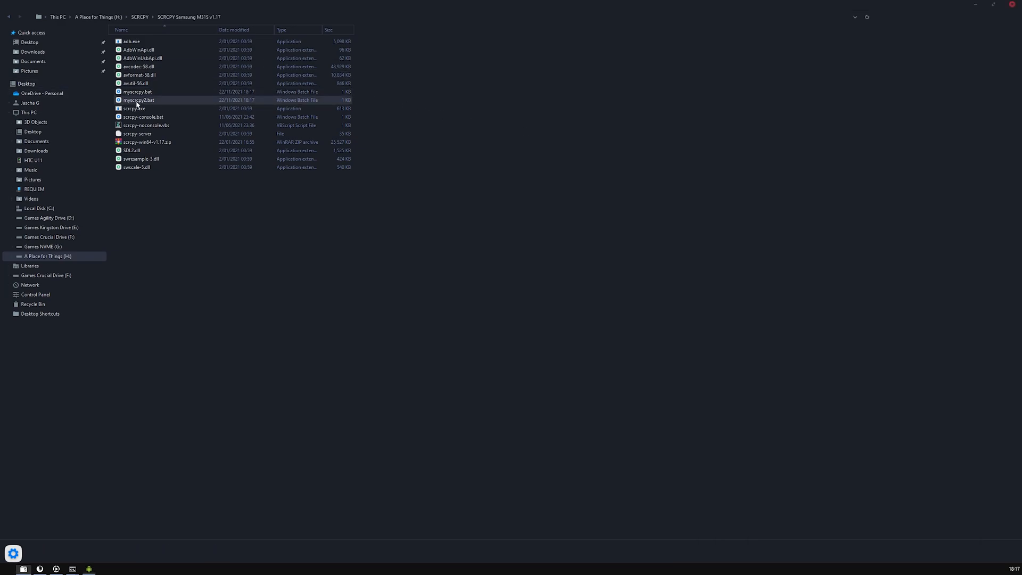
# Run myscrcpy2.bat to start the second phone mirror.
pyautogui.click(137, 100)
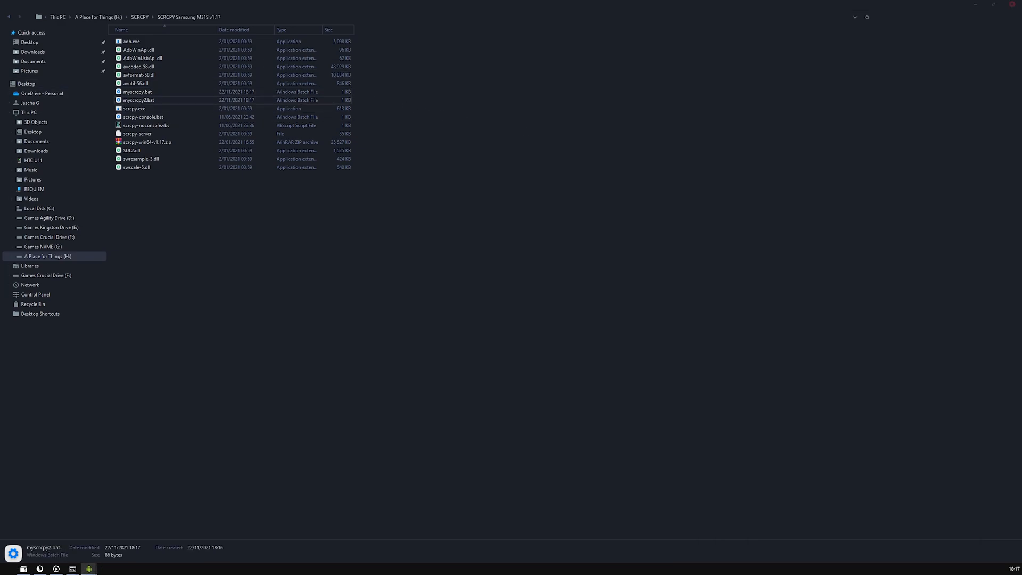
pyautogui.doubleClick(138, 100)
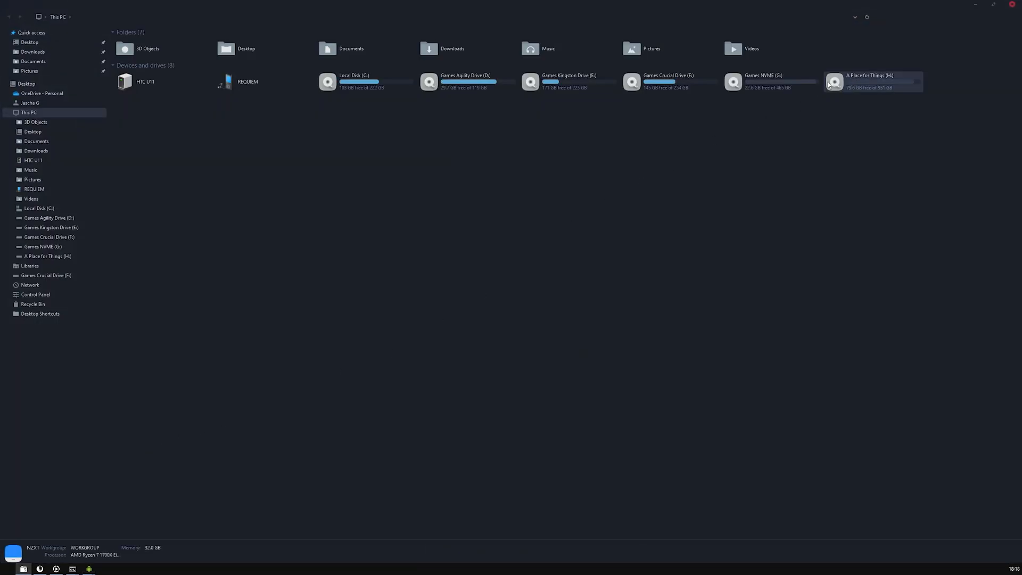
# Navigate to H: > SCRCPY and bring up myscrcpy.bat for editing in Notepad.
pyautogui.doubleClick(872, 82)
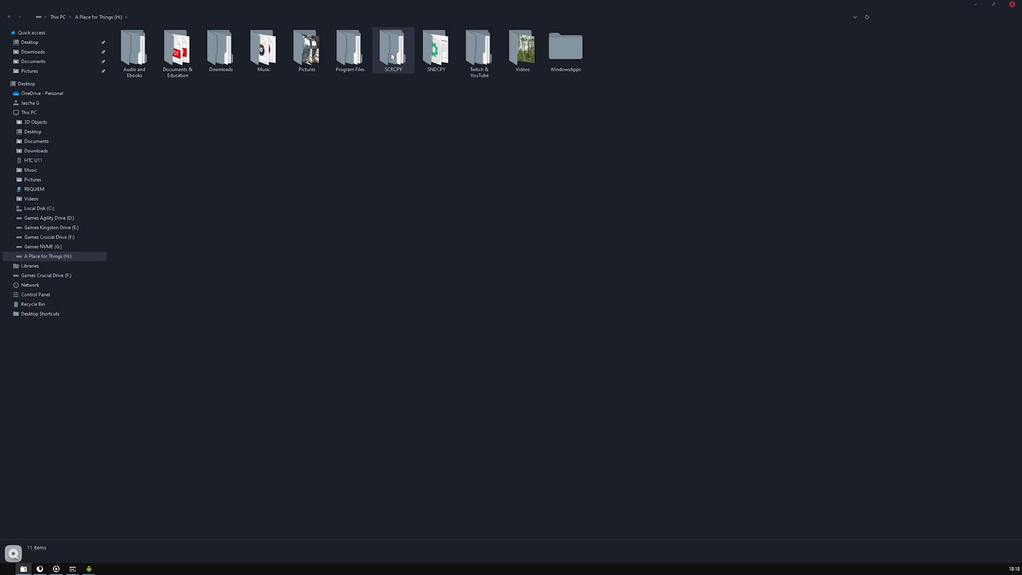
pyautogui.doubleClick(393, 50)
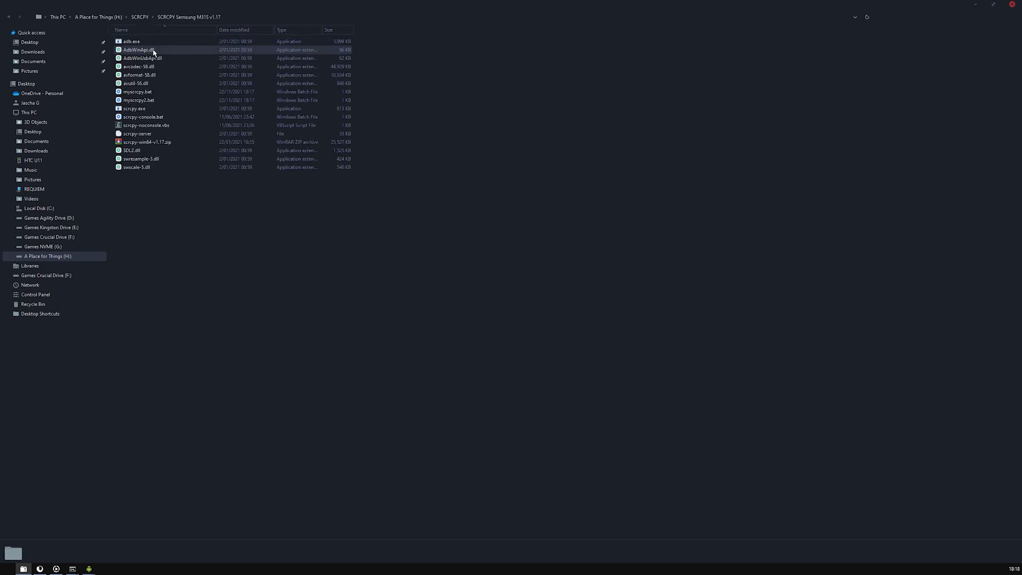
pyautogui.rightClick(137, 92)
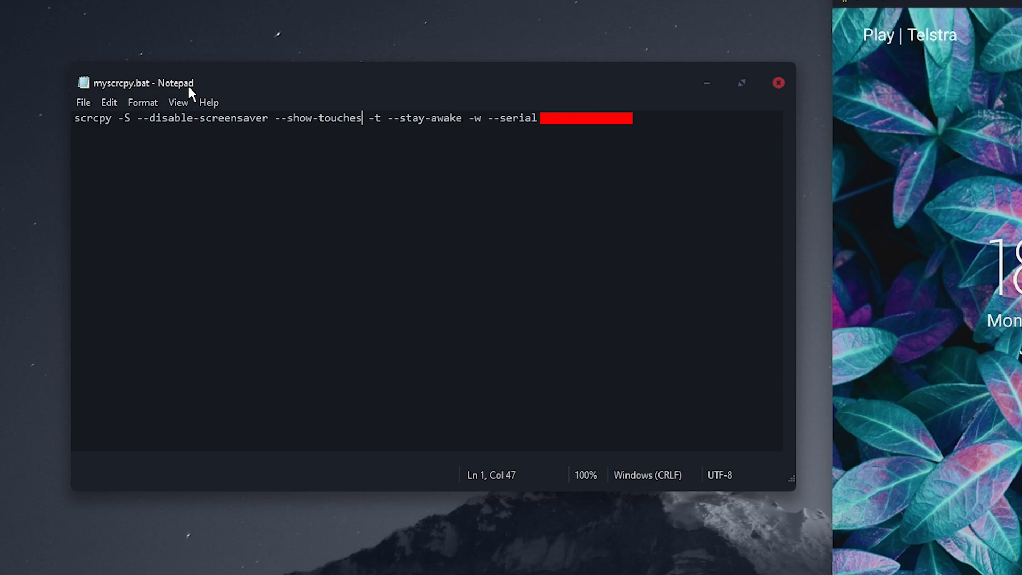
pyautogui.moveTo(649, 123)
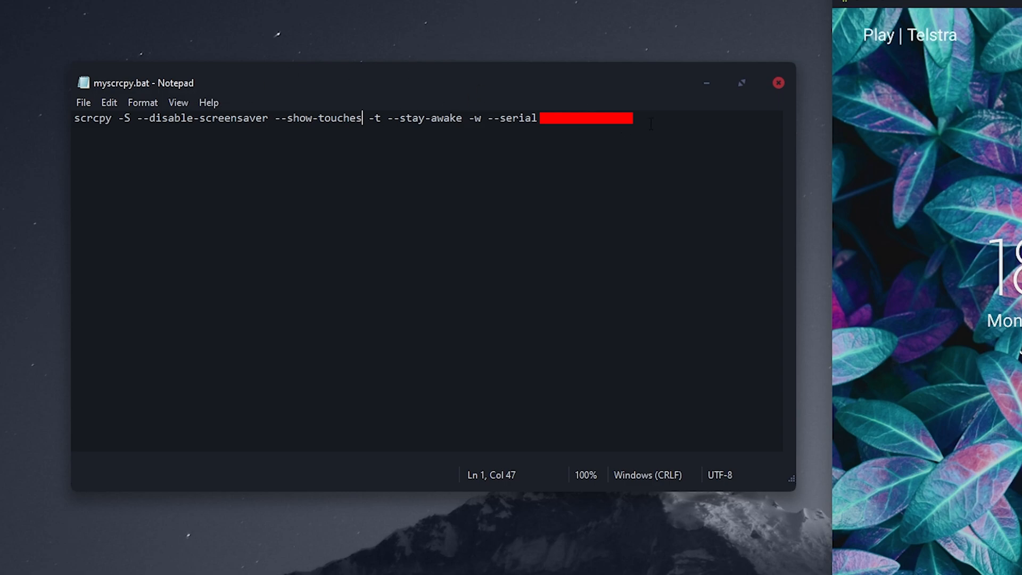
pyautogui.moveTo(777, 83)
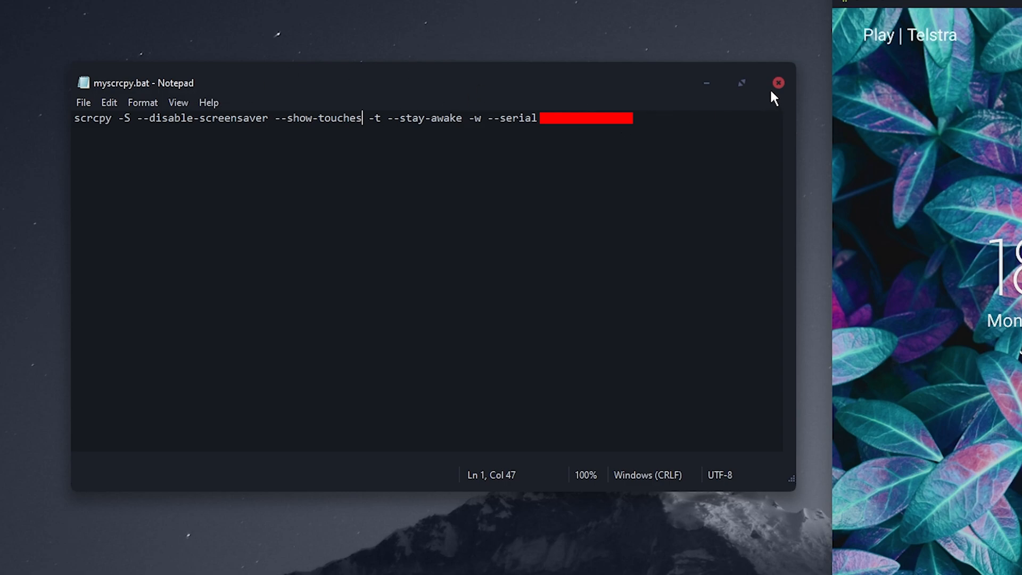
# Close myscrcpy.bat in Notepad, leaving the Samsung and HTC U11 mirrors side by side.
pyautogui.click(777, 83)
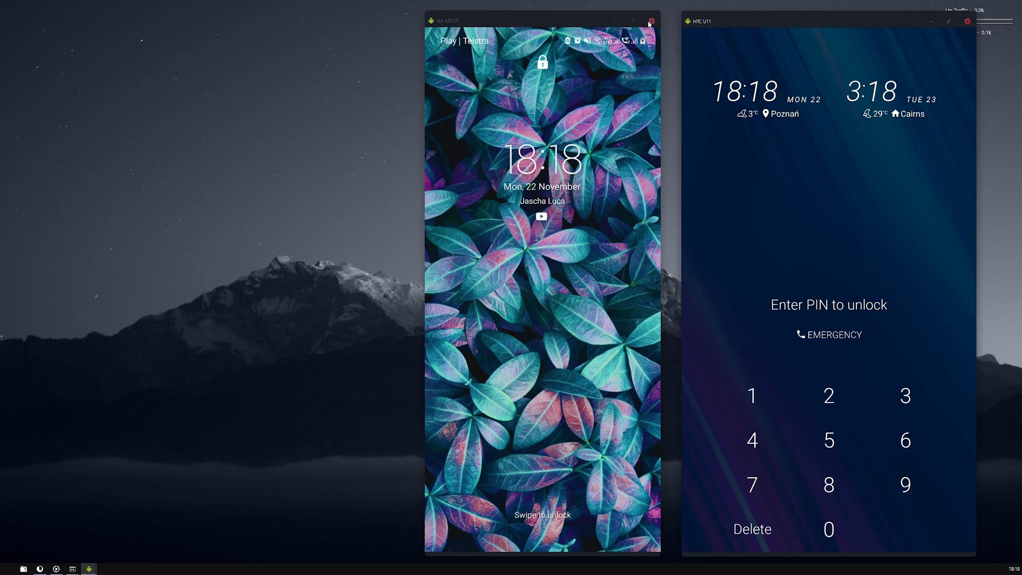
pyautogui.moveTo(649, 25)
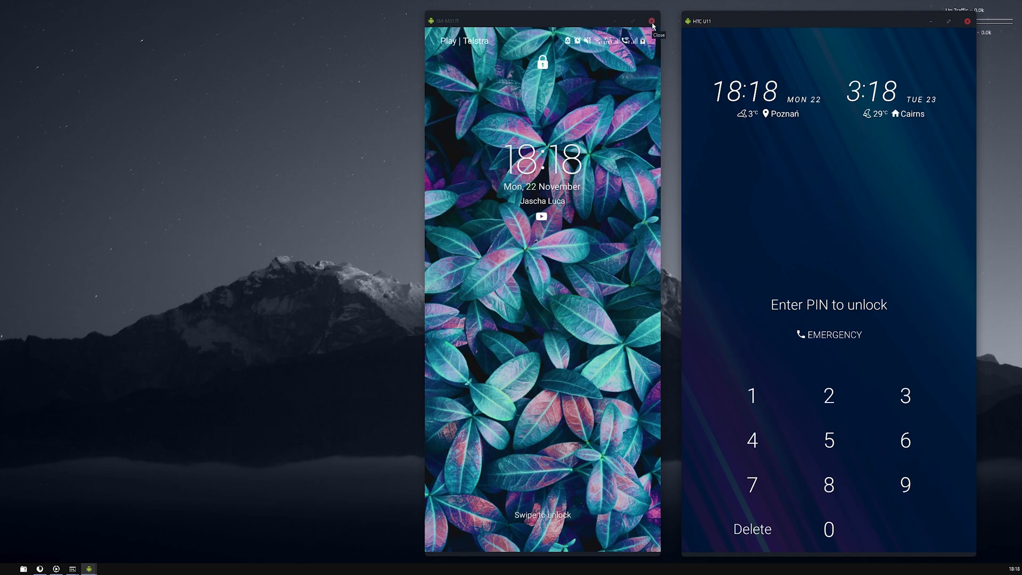